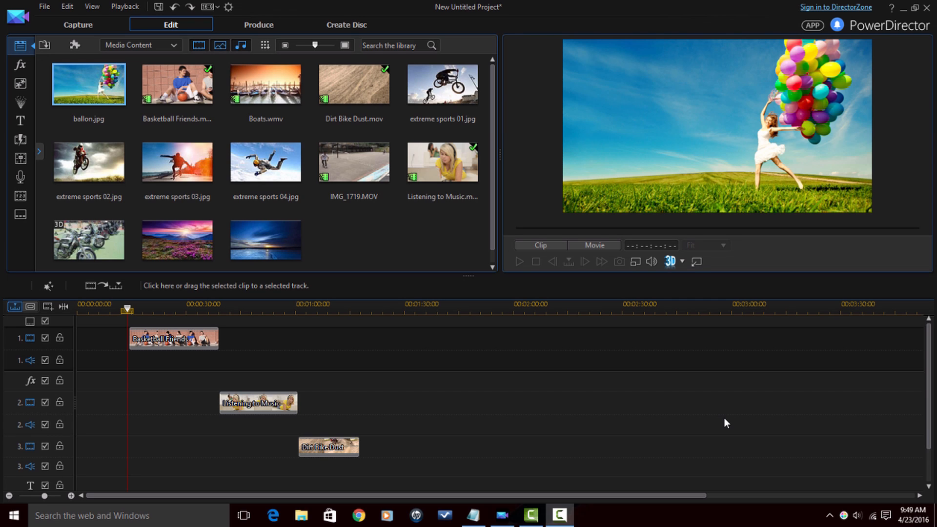
pyautogui.moveTo(215, 361)
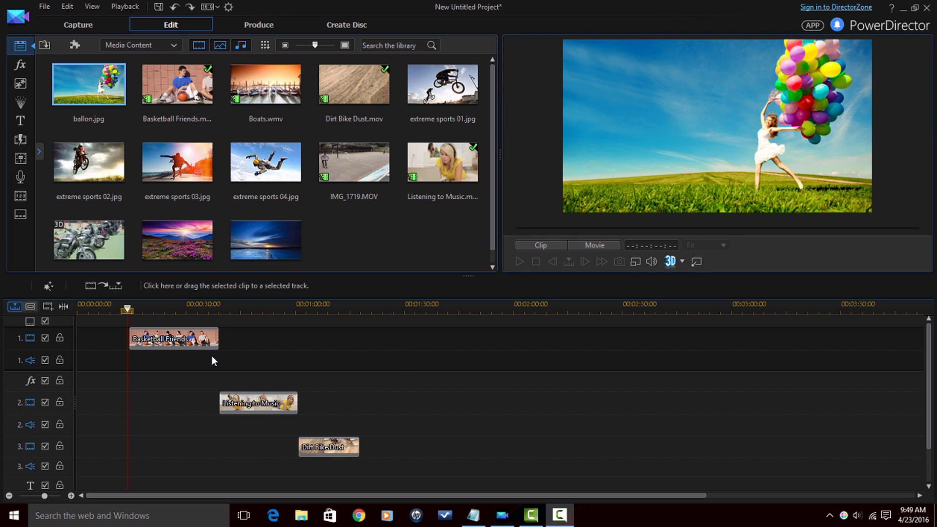
pyautogui.moveTo(233, 376)
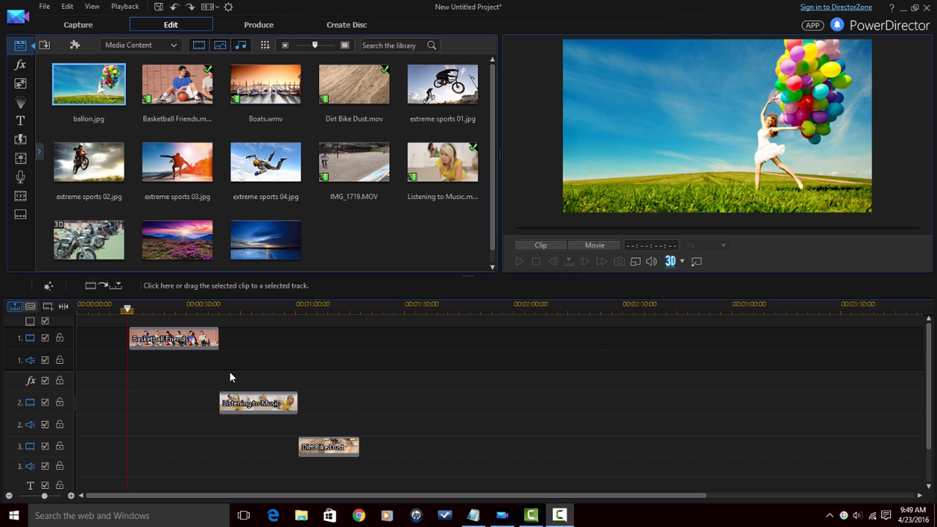
# Copy the Basketball Friends clip to the clipboard via shortcut and its context menu
pyautogui.press('ctrl+c')
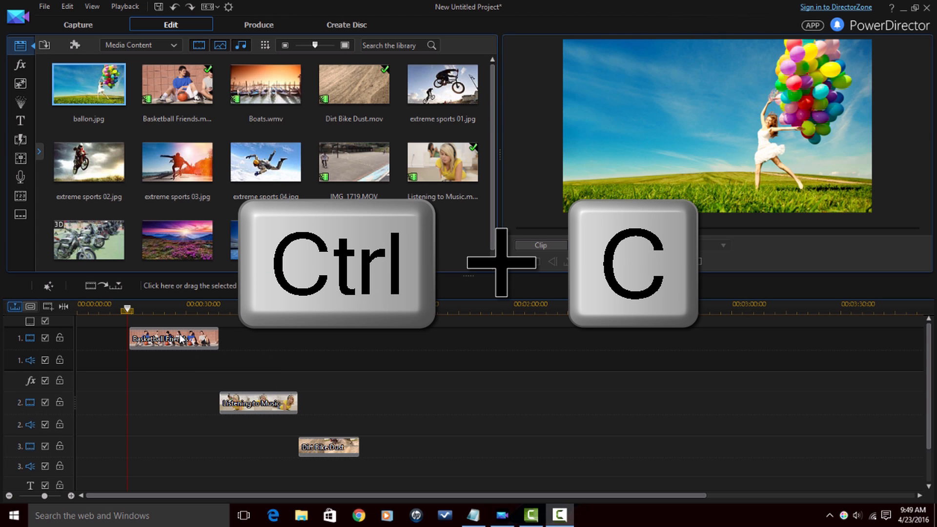
pyautogui.press('ctrl+c')
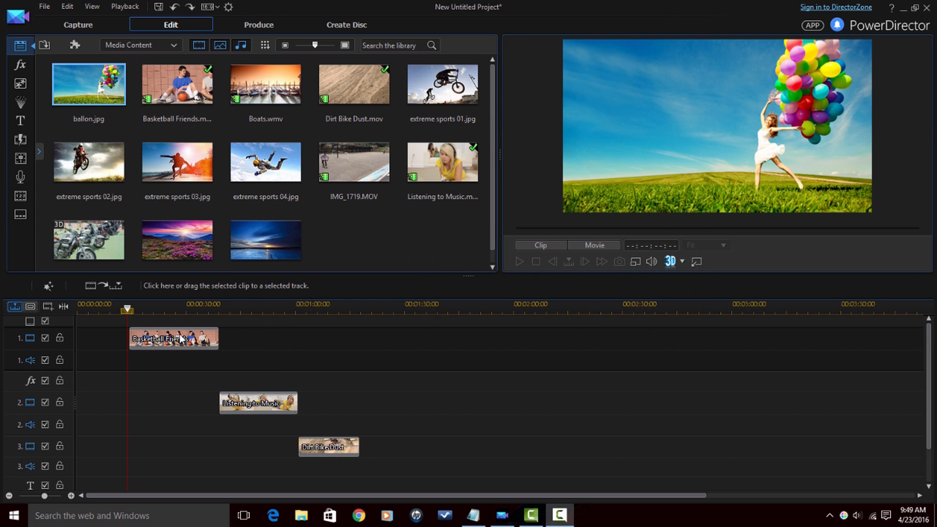
pyautogui.rightClick(174, 338)
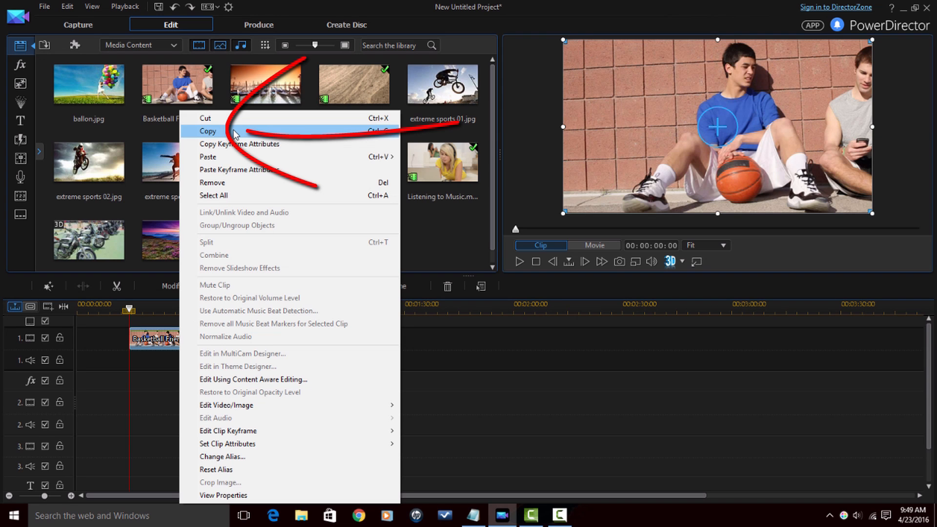
pyautogui.click(209, 132)
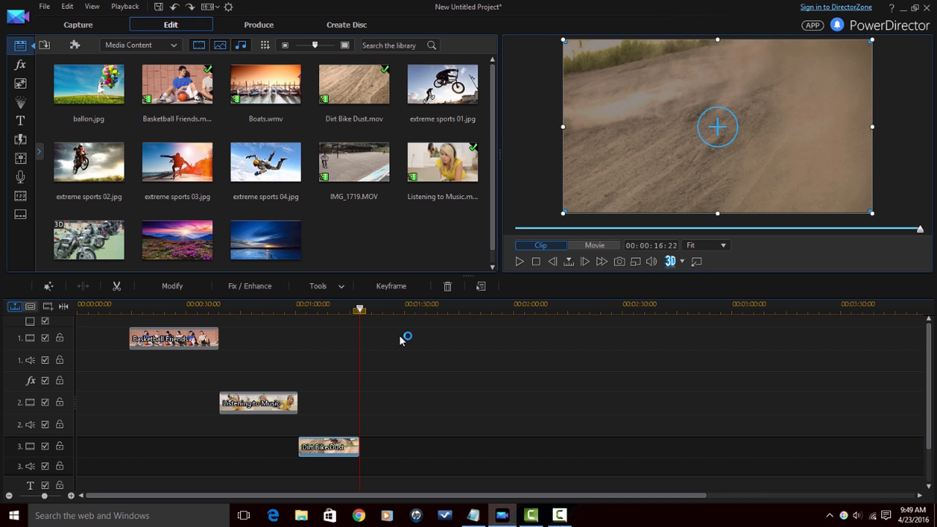
# Paste the copy onto the empty first video track at the one-minute mark
pyautogui.press('ctrl+v')
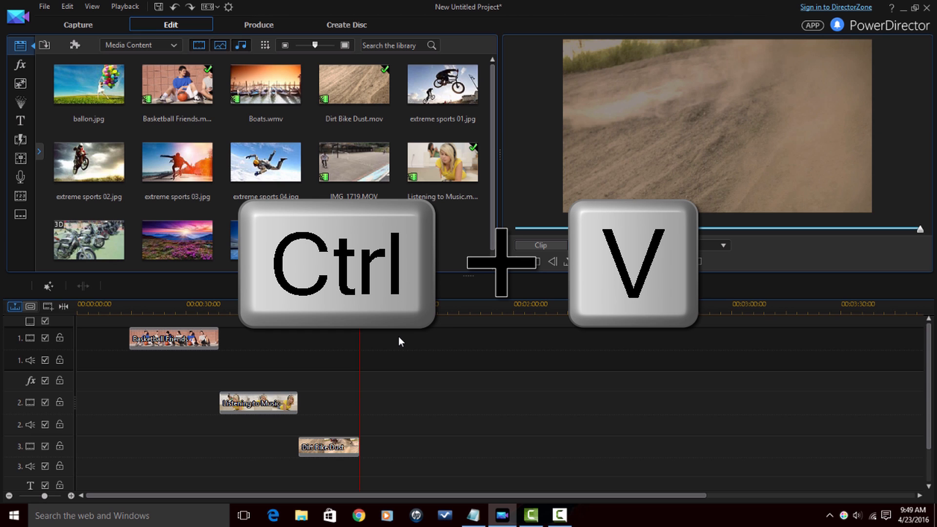
pyautogui.press('ctrl+v')
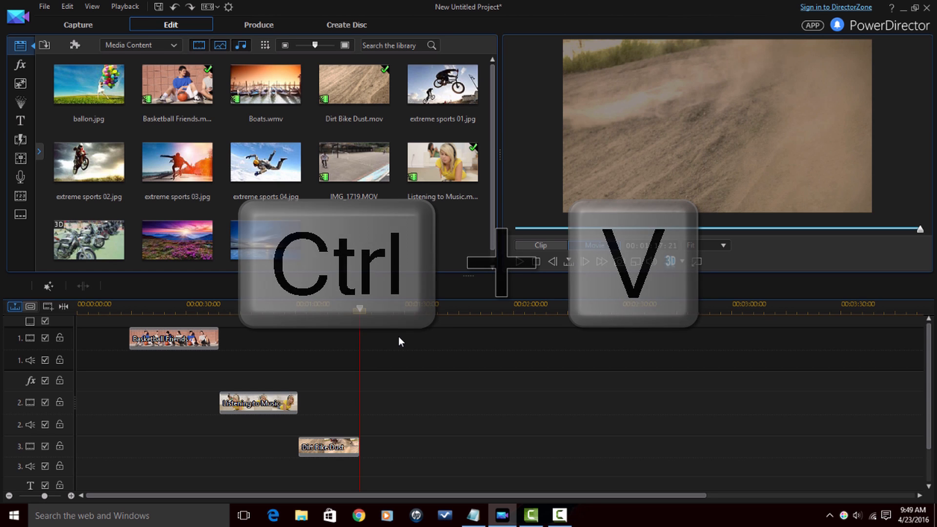
pyautogui.rightClick(400, 341)
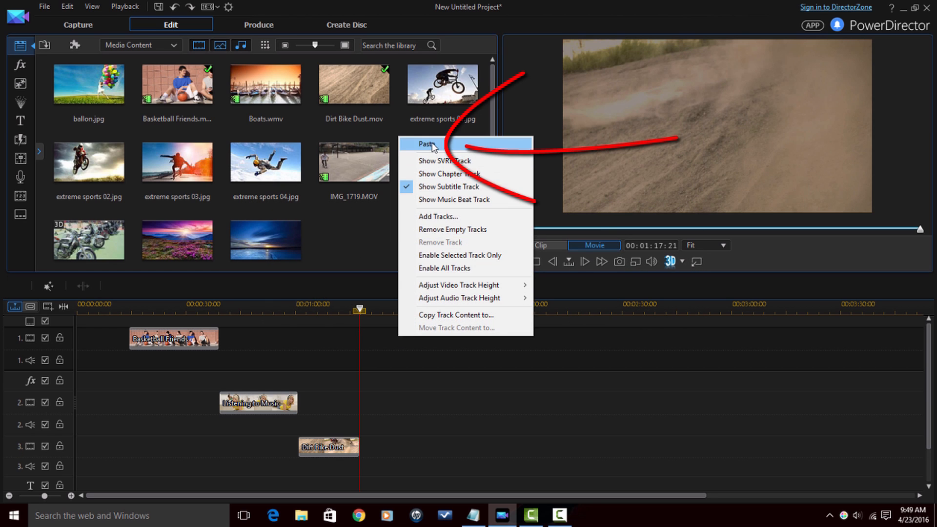
pyautogui.click(427, 144)
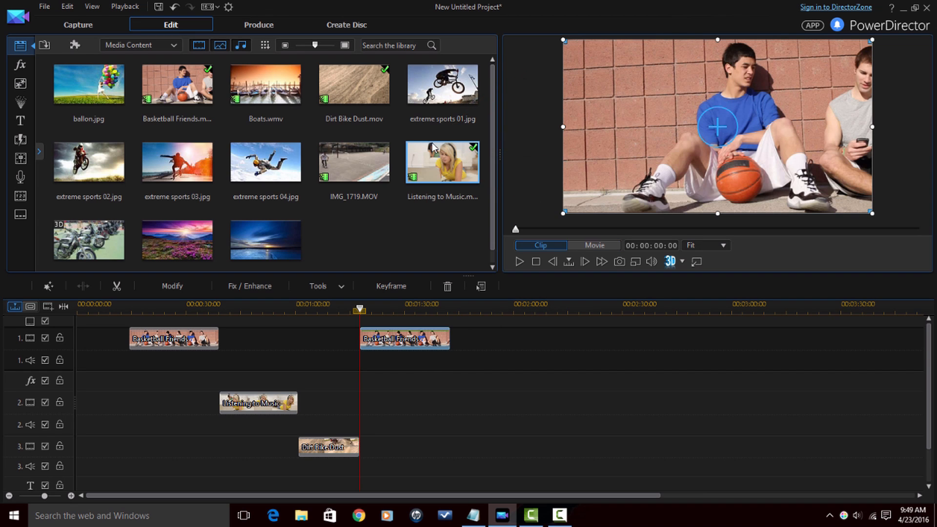
pyautogui.moveTo(408, 349)
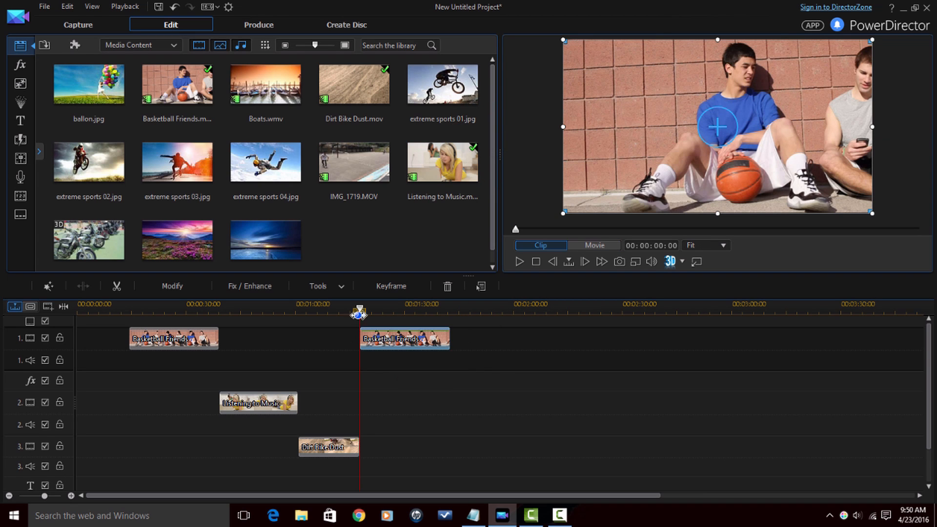
# Paste and insert another Basketball Friends copy at about 0:46, pushing later clips on track 1
pyautogui.moveTo(359, 310); pyautogui.dragTo(263, 310)
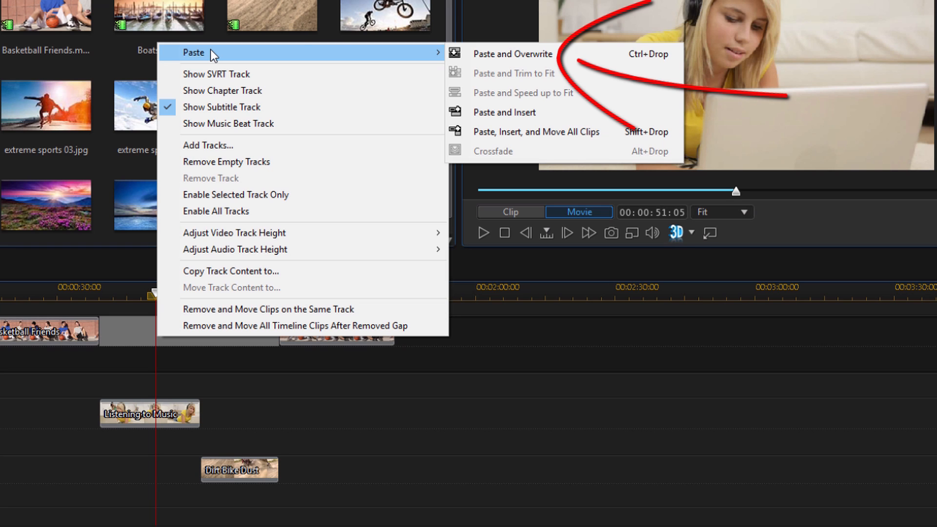
pyautogui.moveTo(513, 54)
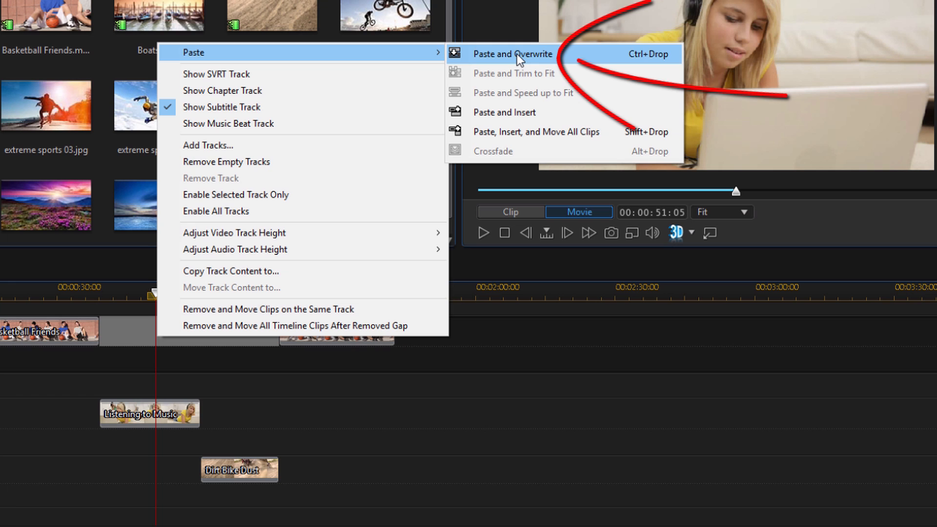
pyautogui.click(513, 53)
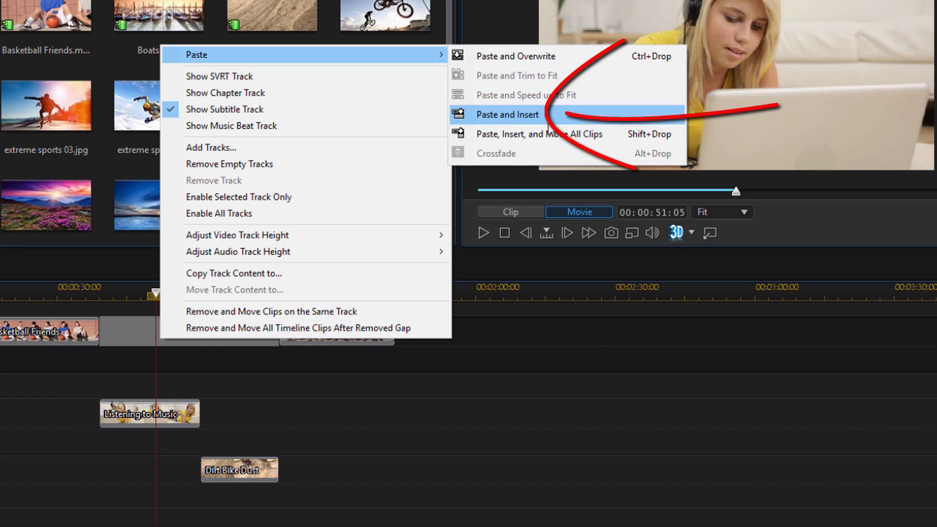
pyautogui.moveTo(549, 129)
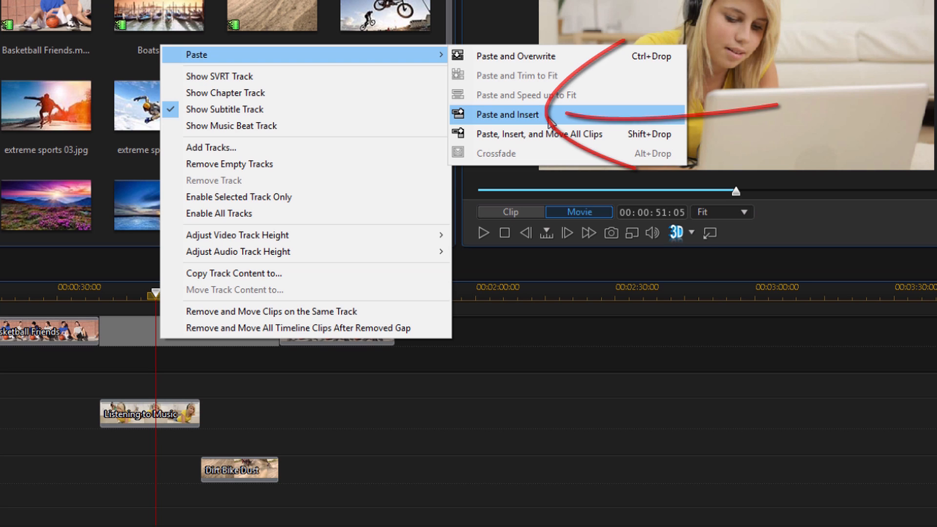
pyautogui.click(508, 115)
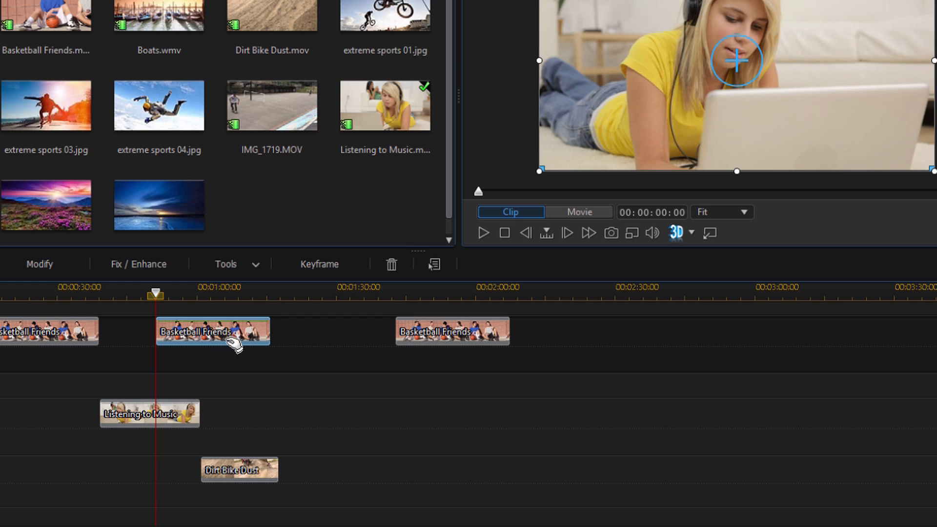
# Paste the copy at 0:46 with Insert and Move All Clips, shifting Dirt Bike Dust later
pyautogui.click(577, 211)
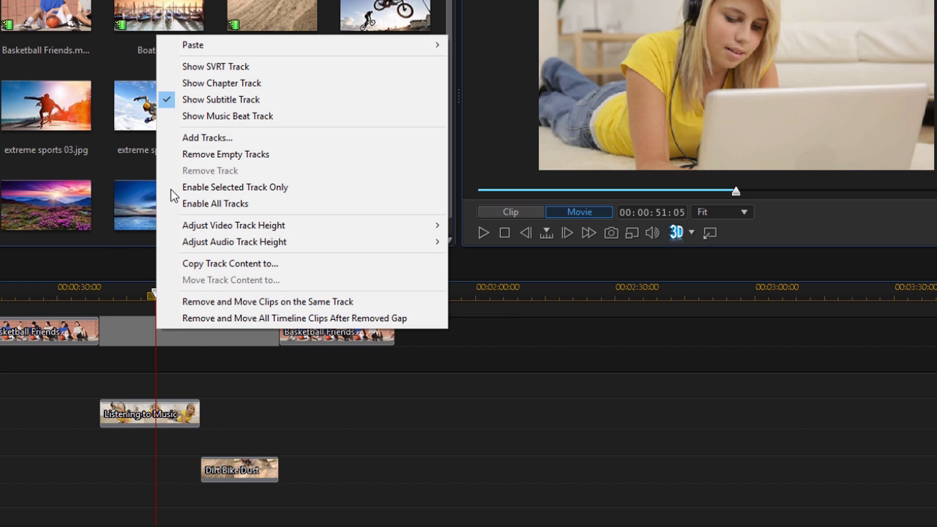
pyautogui.moveTo(192, 44)
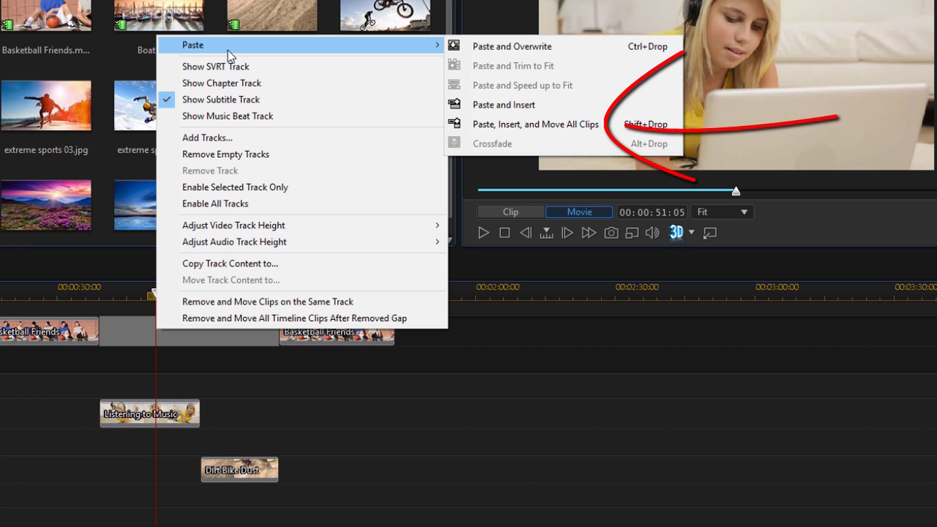
pyautogui.moveTo(534, 123)
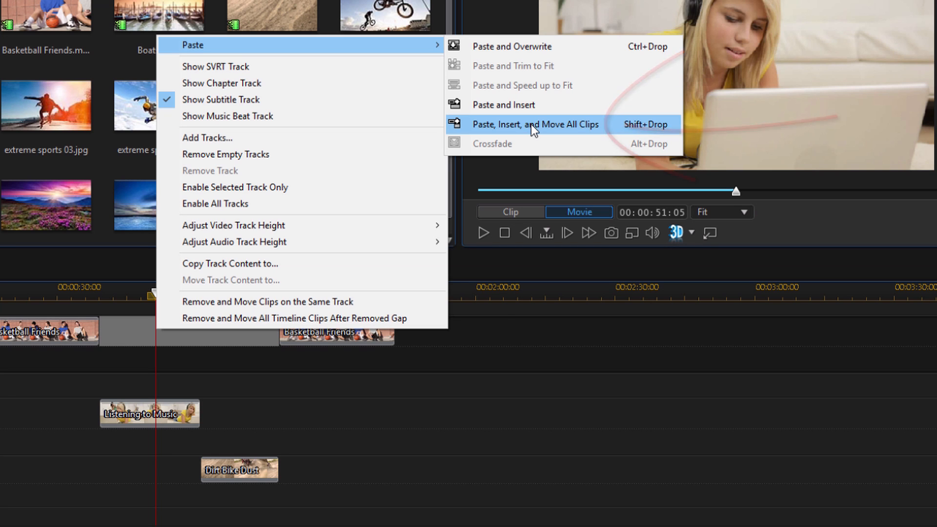
pyautogui.click(534, 124)
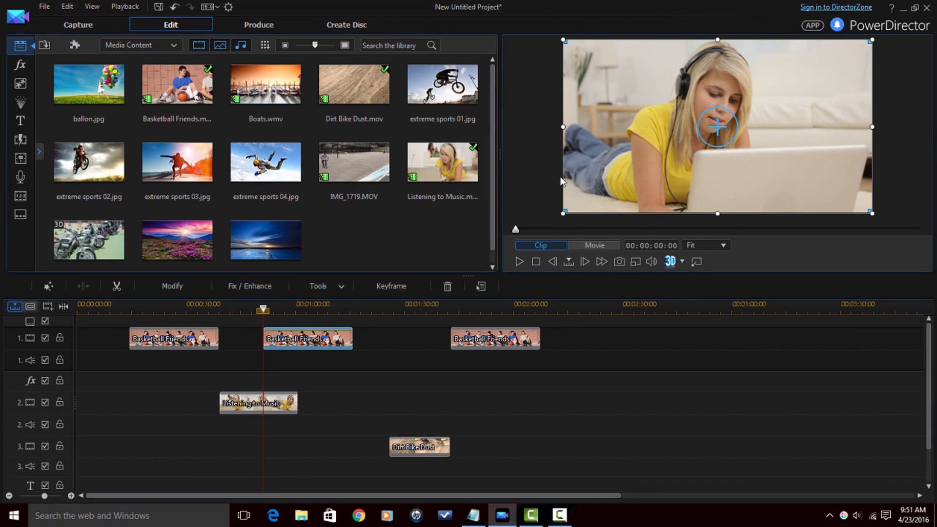
pyautogui.moveTo(414, 388)
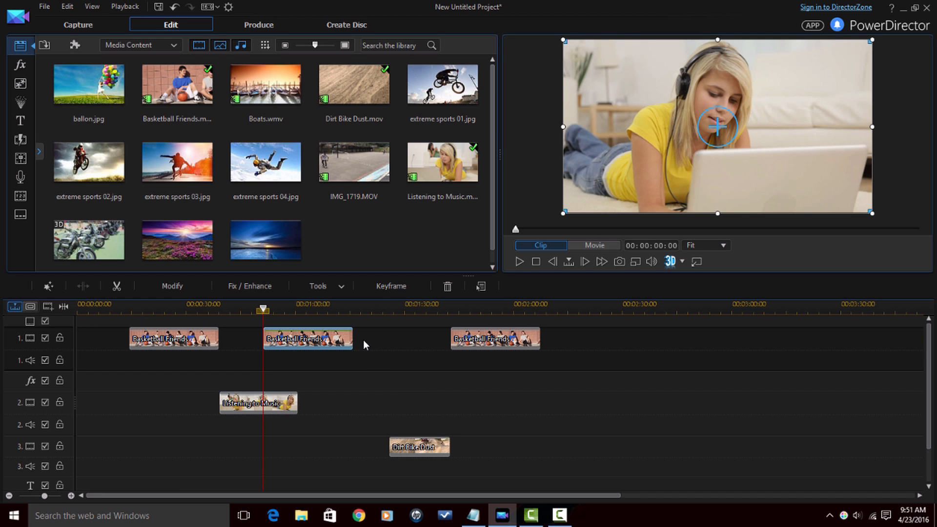
pyautogui.moveTo(384, 344)
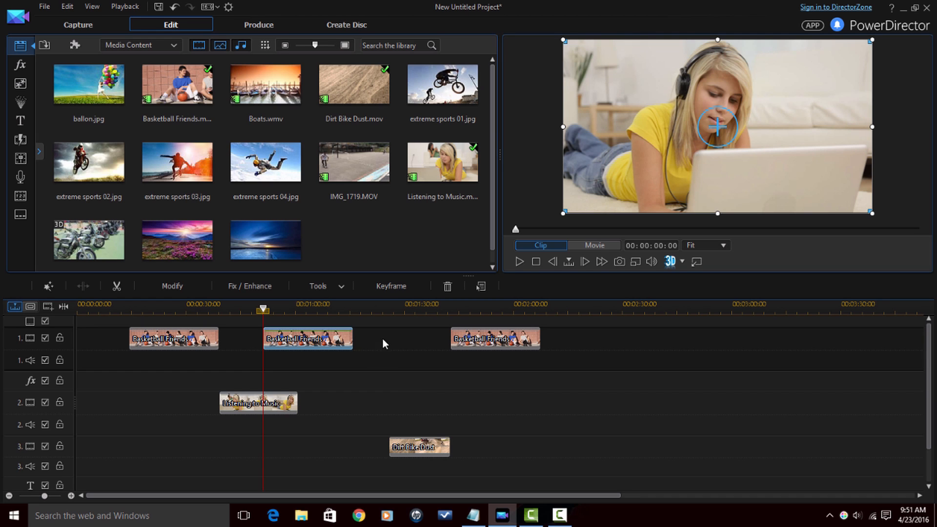
pyautogui.moveTo(370, 351)
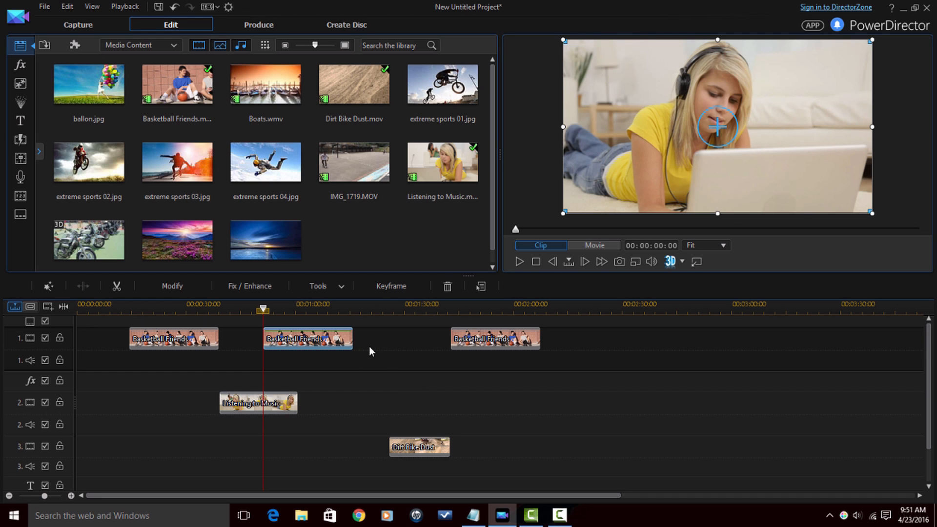
pyautogui.moveTo(371, 343)
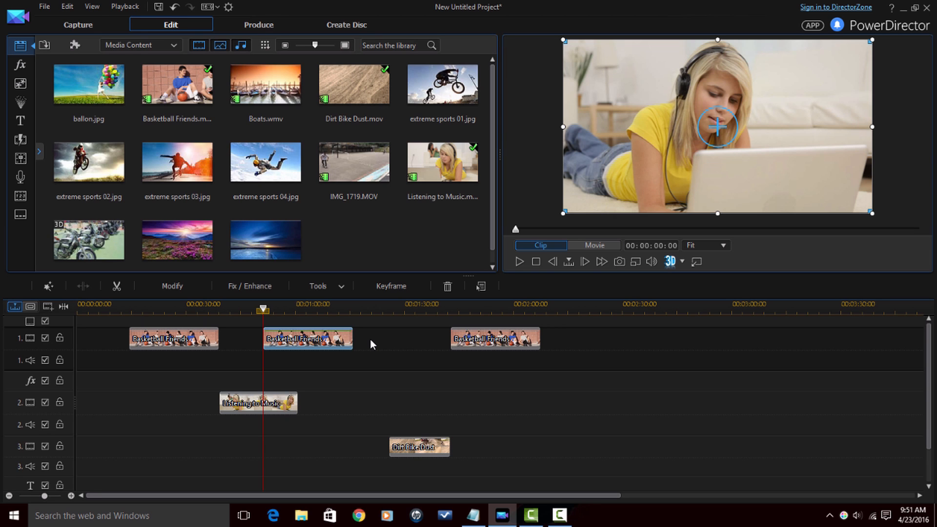
# Copy the last Basketball Friends clip on track 1
pyautogui.click(592, 245)
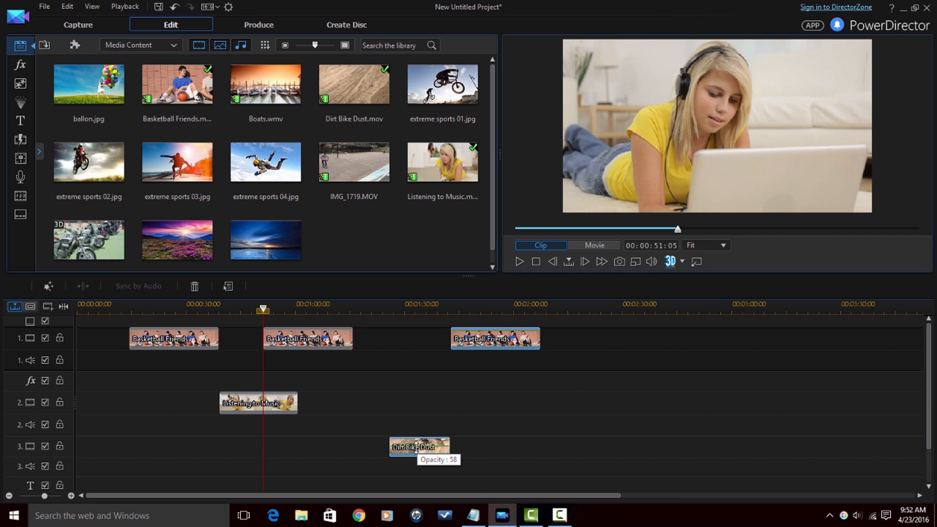
pyautogui.press('ctrl+c')
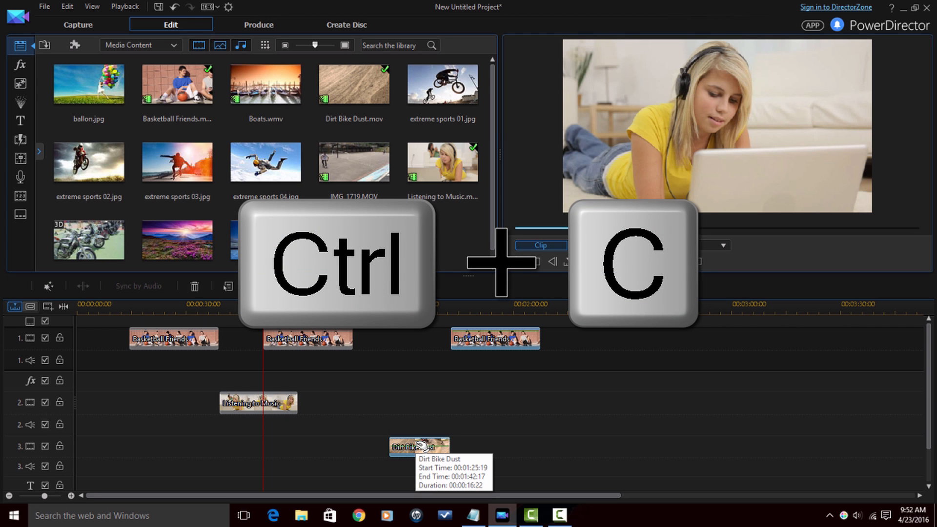
pyautogui.rightClick(418, 446)
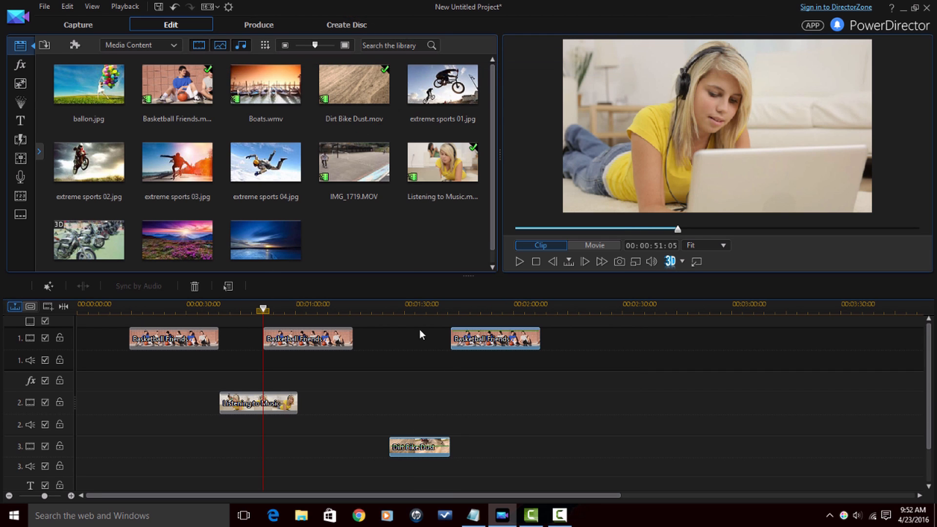
pyautogui.moveTo(596, 391)
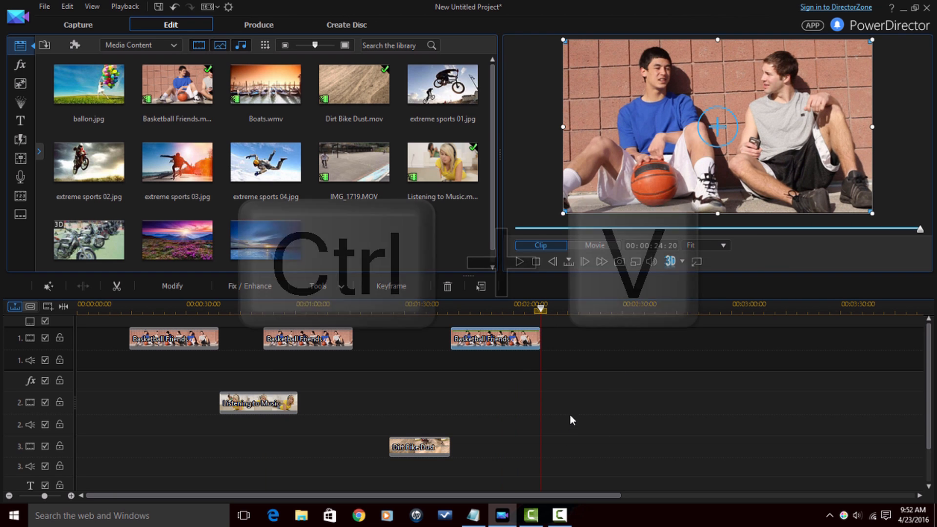
# Paste the copy right after the last clip, then clear the timeline selection
pyautogui.press('ctrl+v')
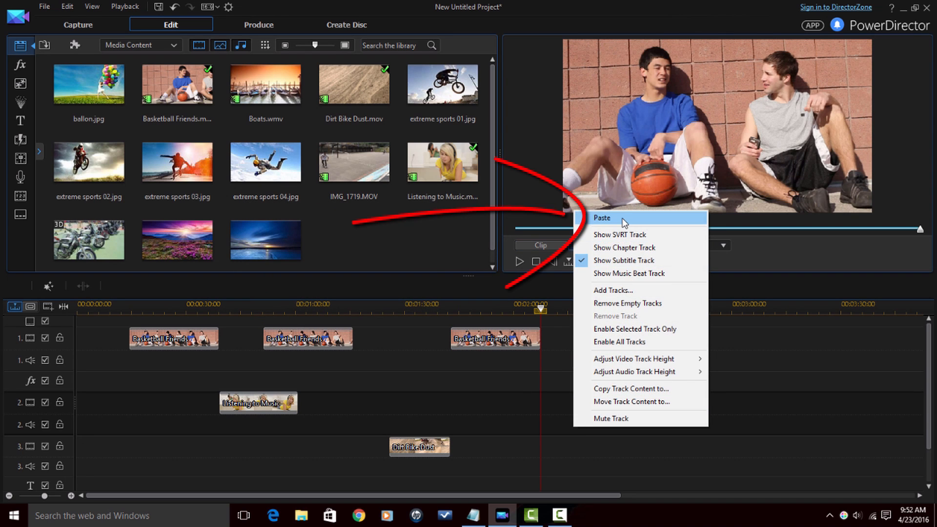
pyautogui.click(601, 218)
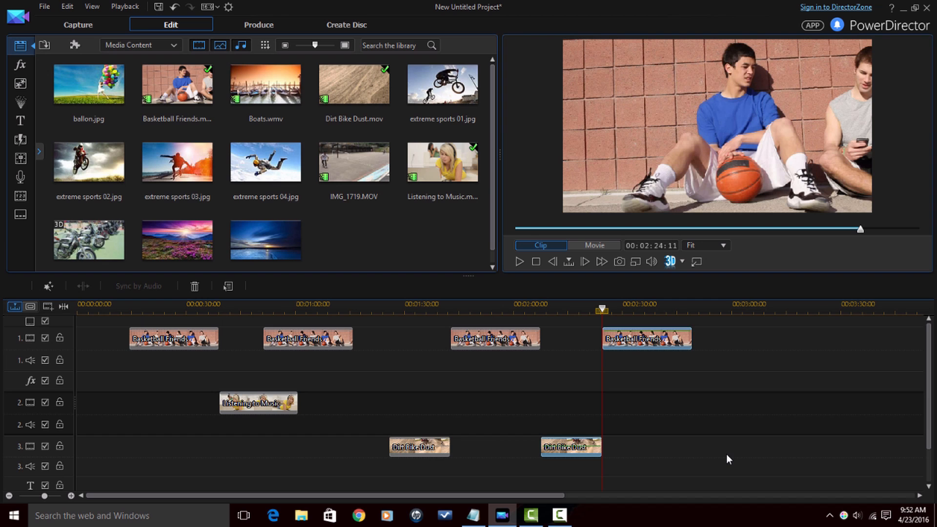
pyautogui.click(593, 245)
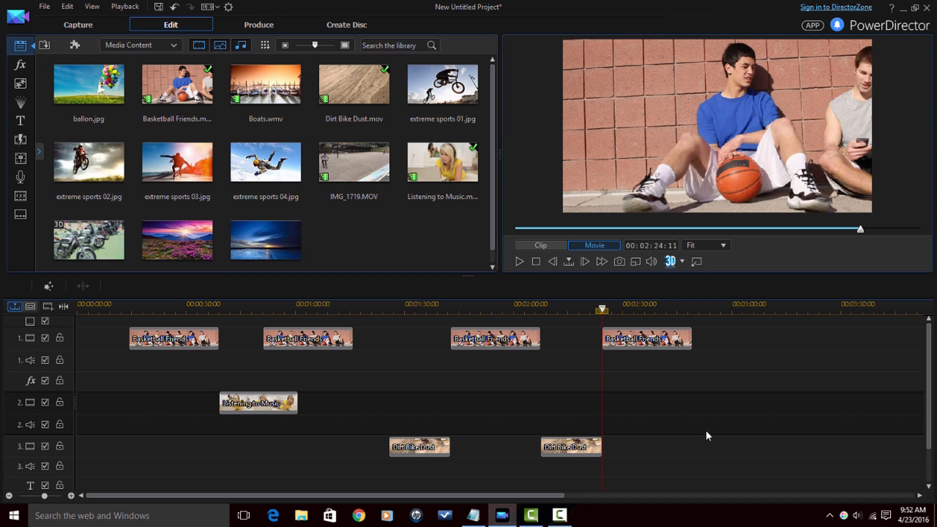
pyautogui.moveTo(302, 403)
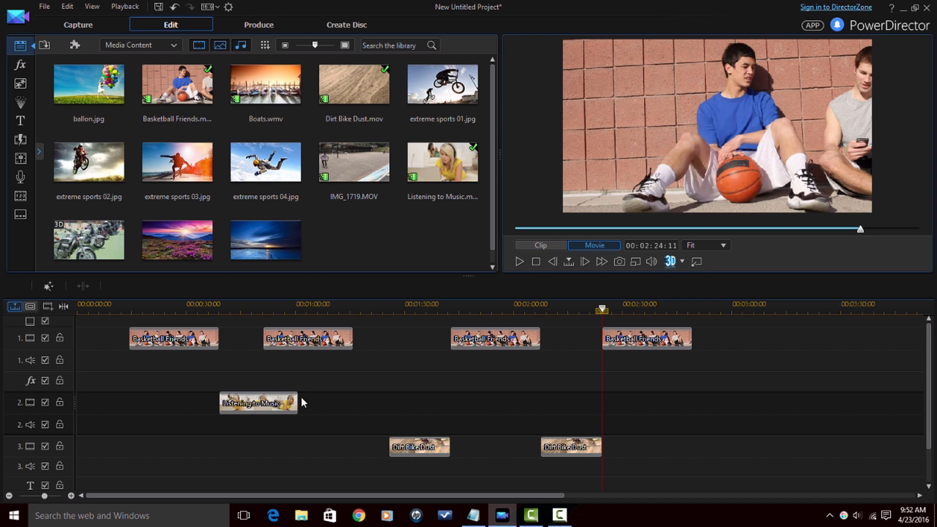
pyautogui.moveTo(302, 402); pyautogui.dragTo(791, 486)
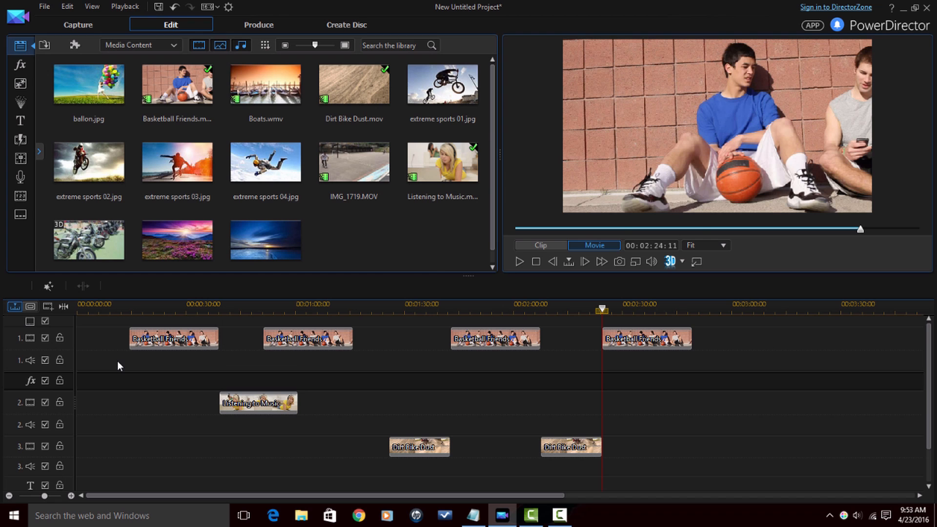
# Copy every clip on the timeline and paste the set after the last clip near 2:49
pyautogui.press('ctrl+a')
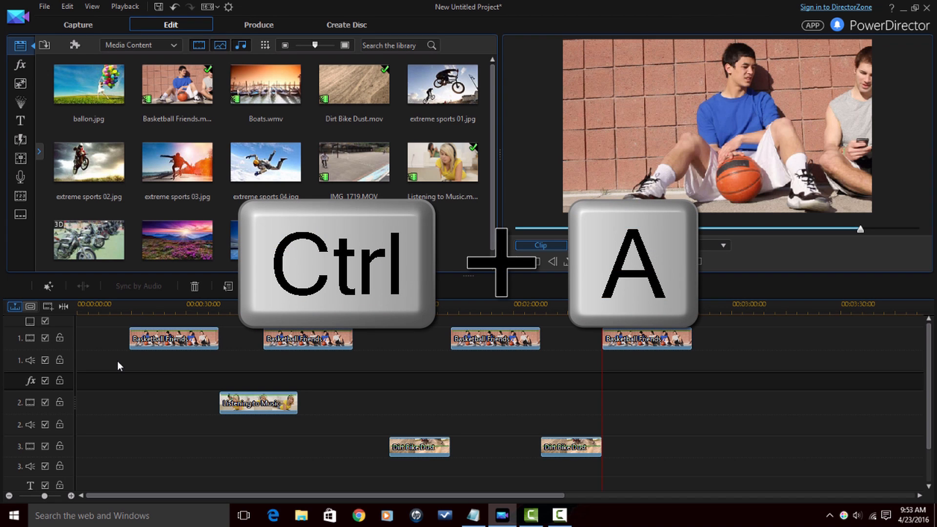
pyautogui.moveTo(429, 393)
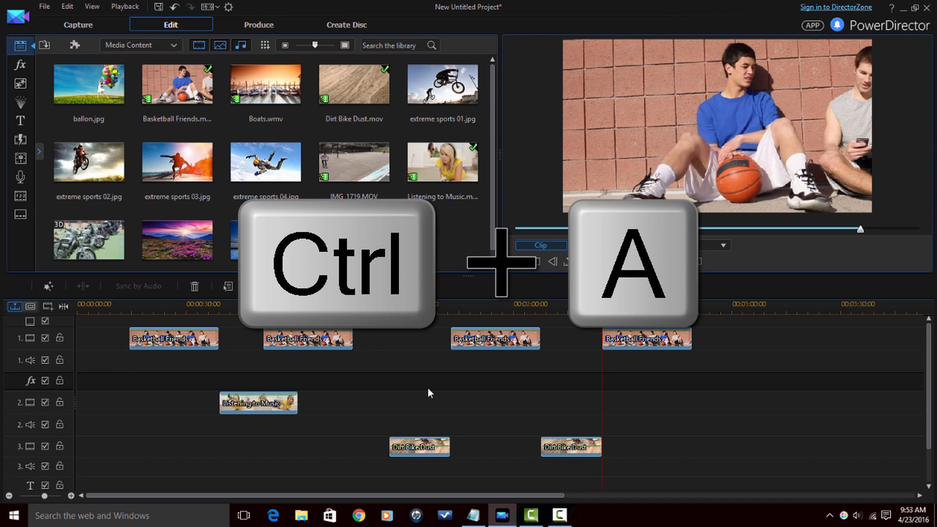
pyautogui.moveTo(621, 342)
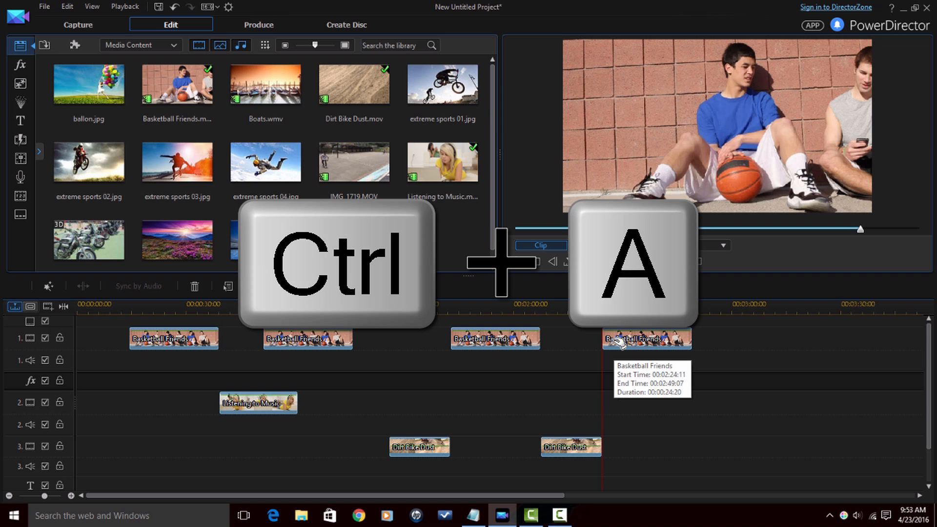
pyautogui.press('ctrl+c')
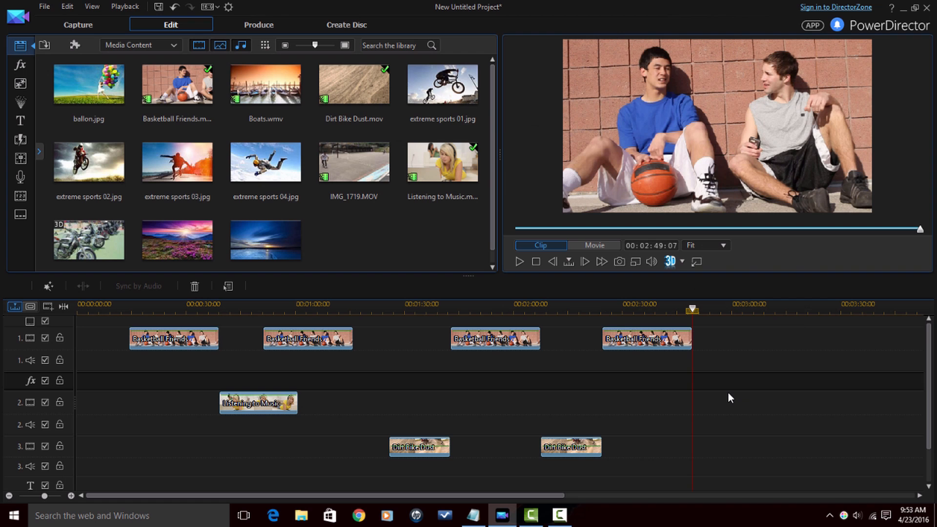
pyautogui.moveTo(709, 405)
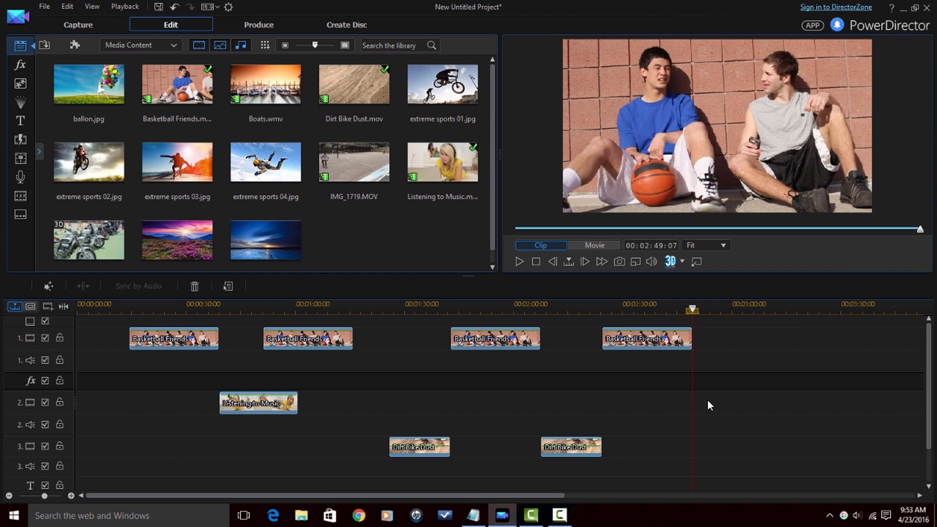
pyautogui.rightClick(708, 405)
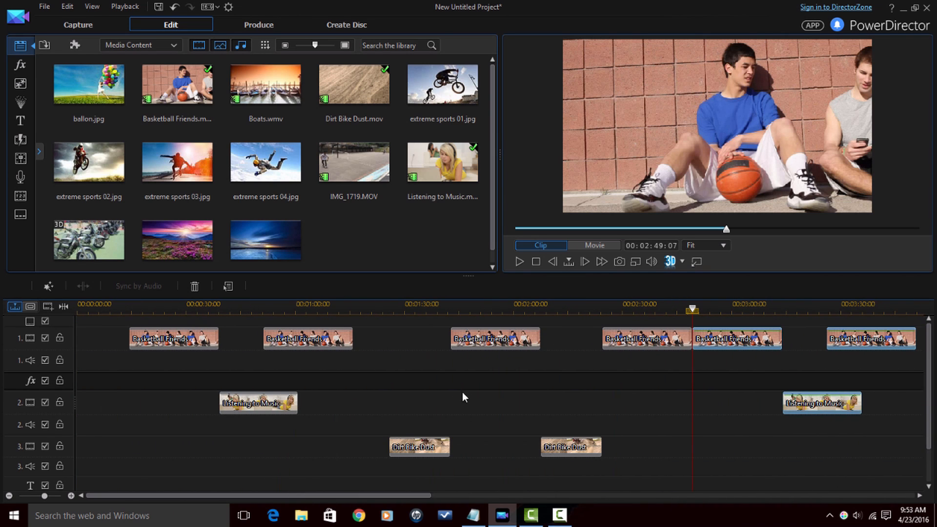
pyautogui.moveTo(119, 357)
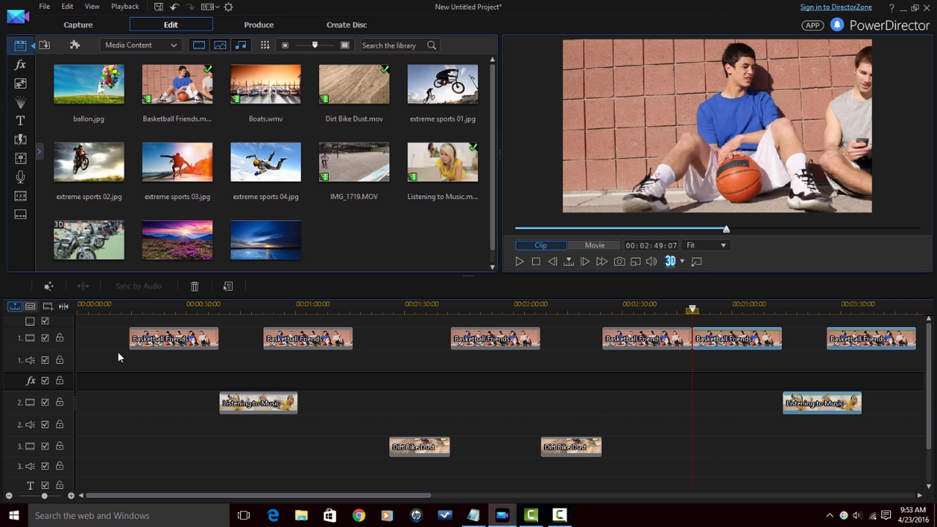
pyautogui.moveTo(150, 340)
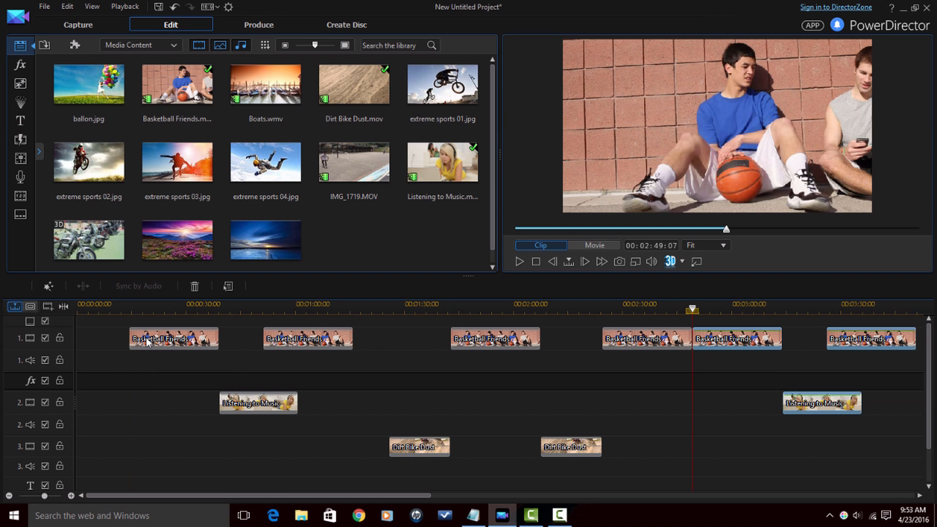
# Copy the first Basketball Friends clip and bring up paste options at the start of track 3
pyautogui.click(173, 339)
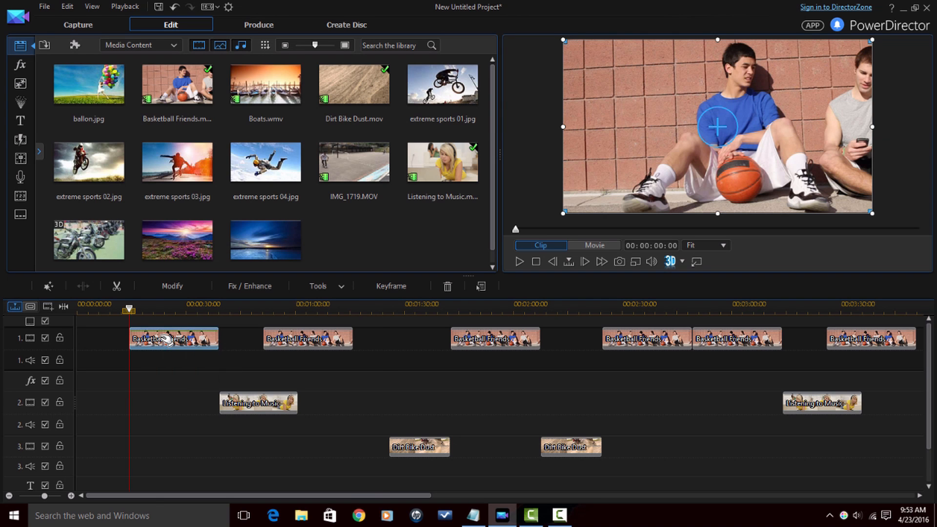
pyautogui.rightClick(172, 338)
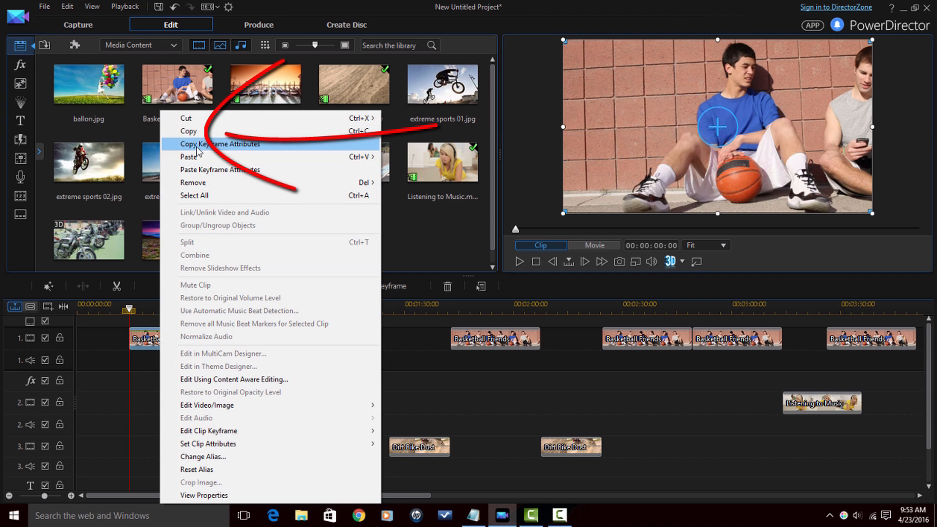
pyautogui.moveTo(199, 134)
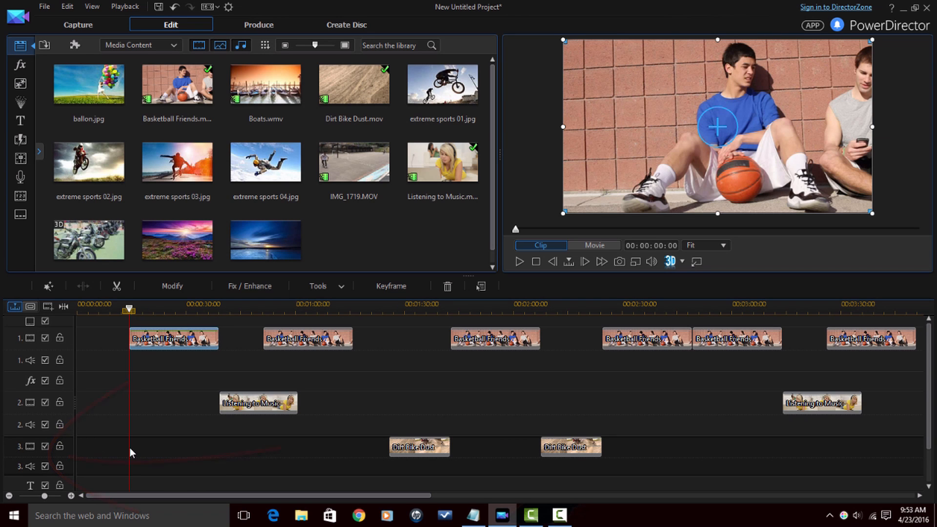
pyautogui.rightClick(131, 452)
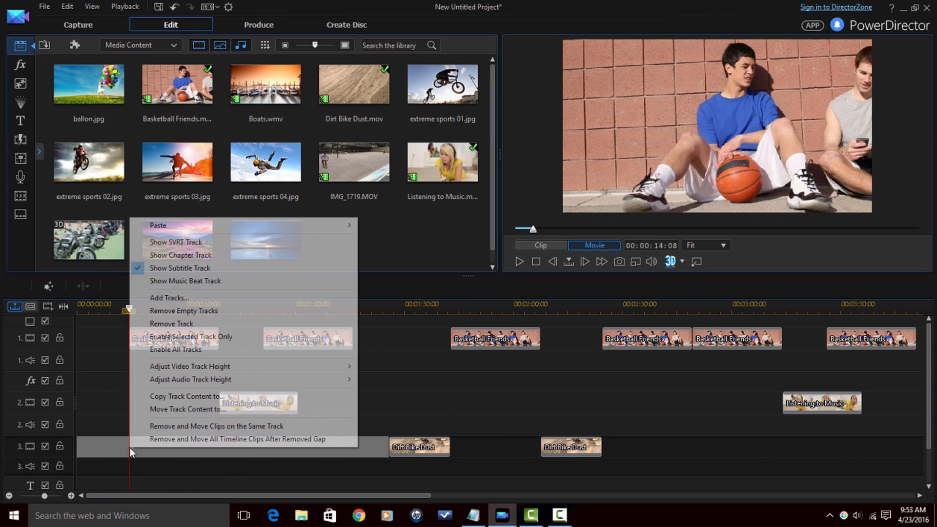
pyautogui.moveTo(159, 225)
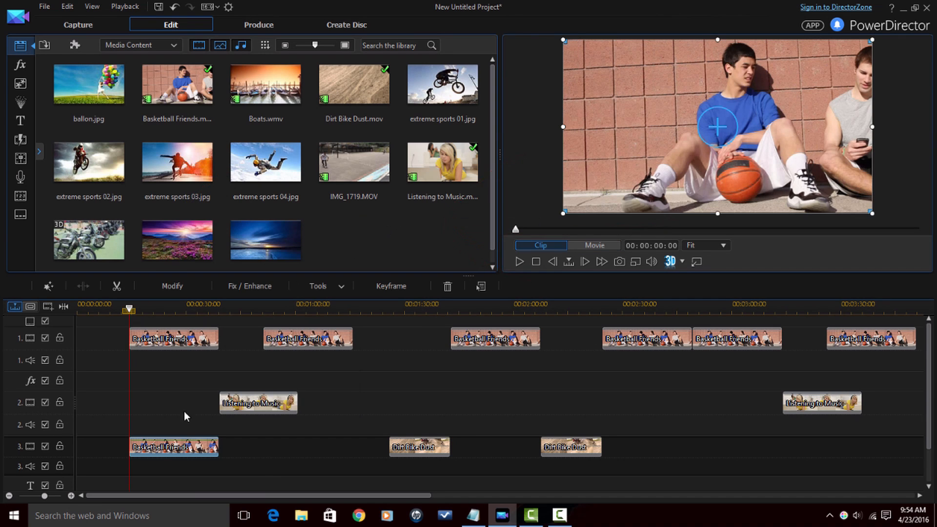
pyautogui.moveTo(185, 447)
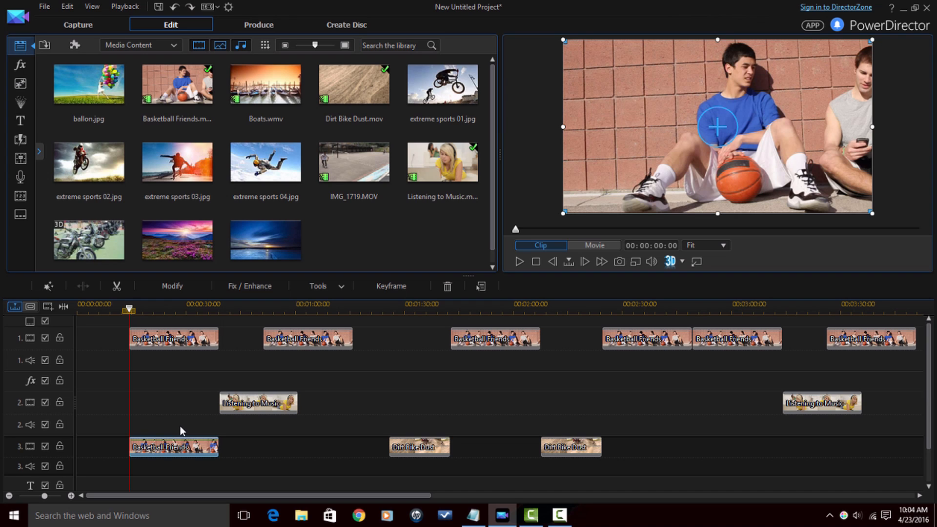
pyautogui.moveTo(176, 448)
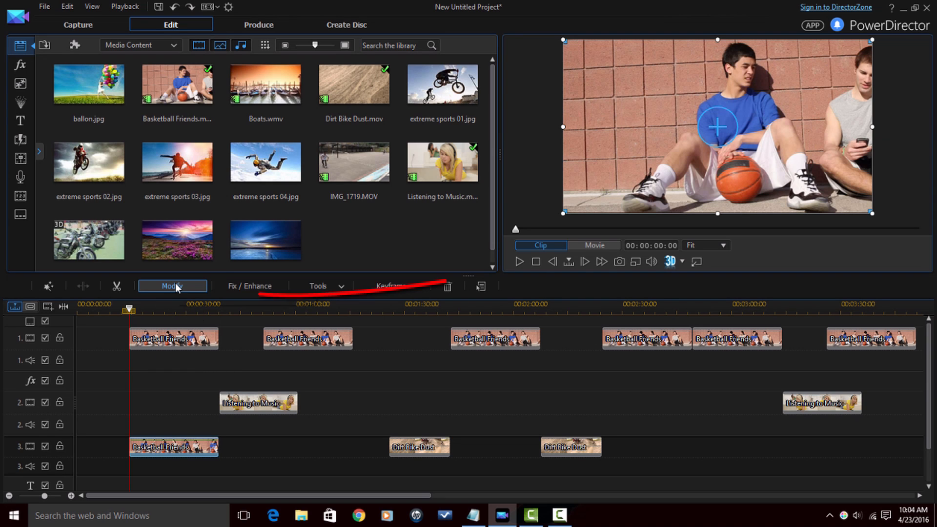
pyautogui.moveTo(173, 286)
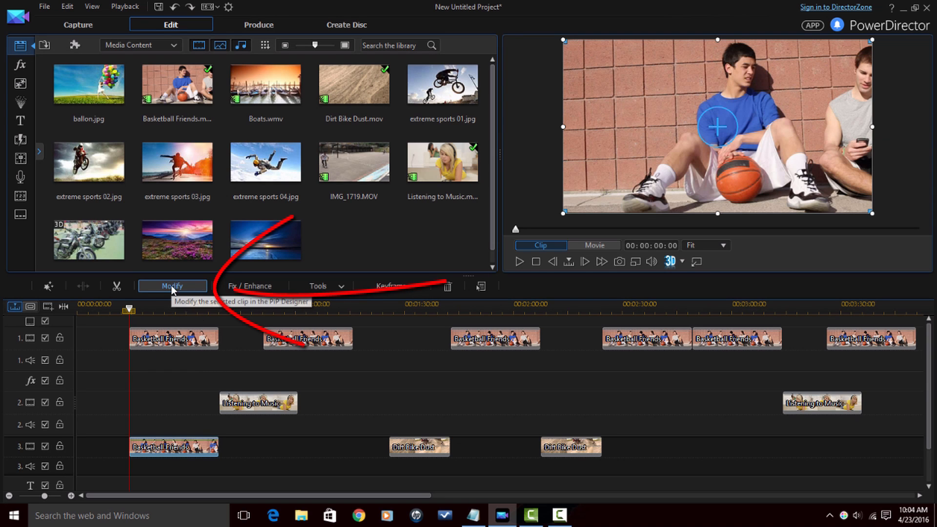
# Scale the track 3 Basketball Friends copy to 1.924 in PiP Designer and save the zoom
pyautogui.click(171, 286)
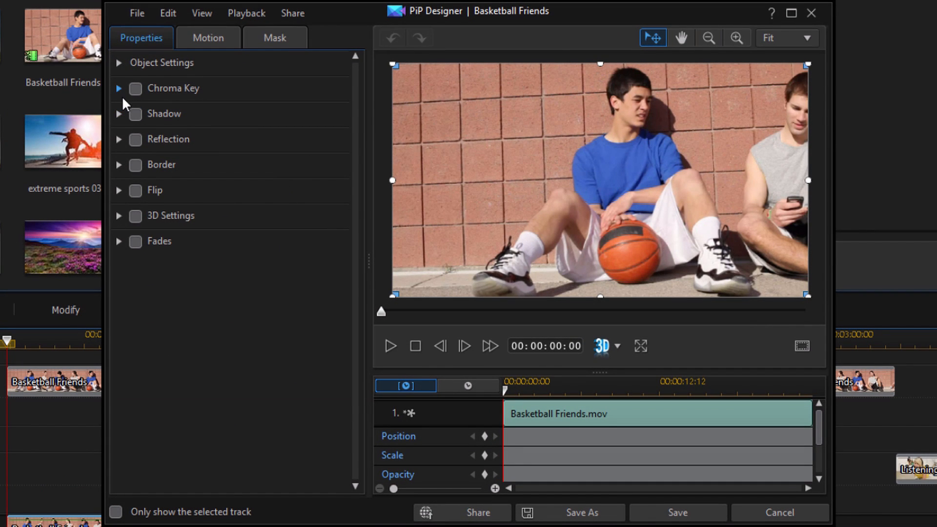
pyautogui.click(135, 87)
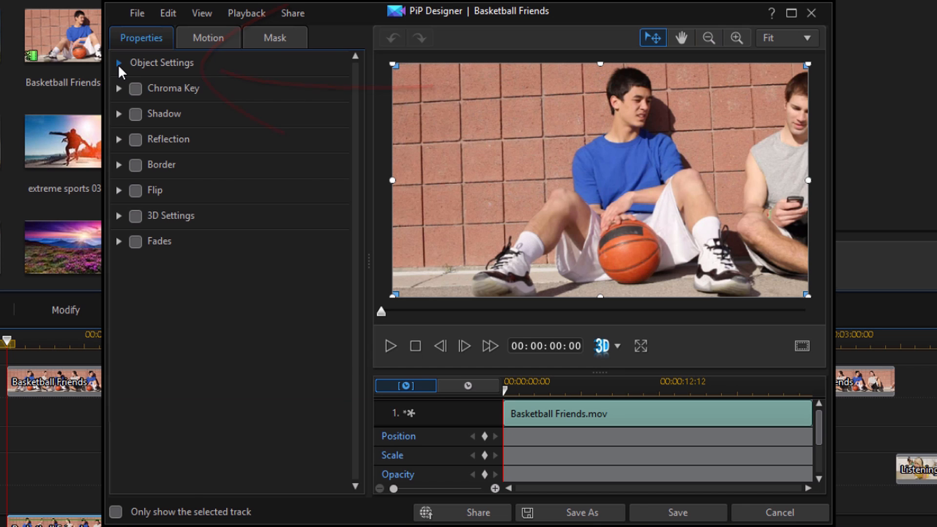
pyautogui.click(119, 63)
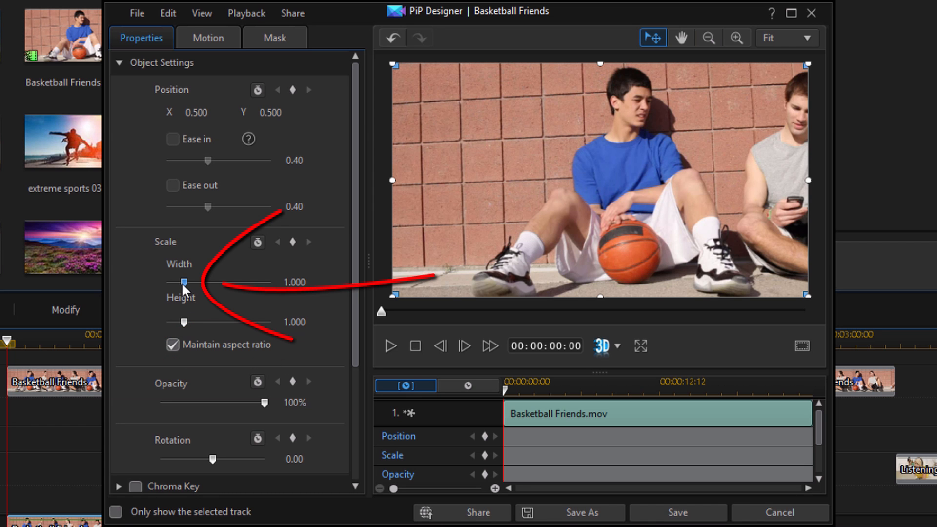
pyautogui.moveTo(185, 282); pyautogui.dragTo(191, 282)
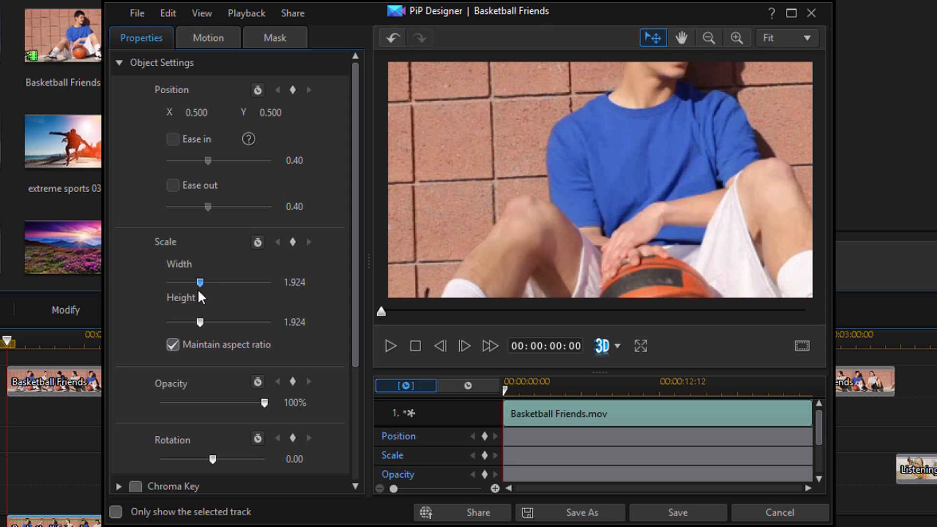
pyautogui.moveTo(235, 403)
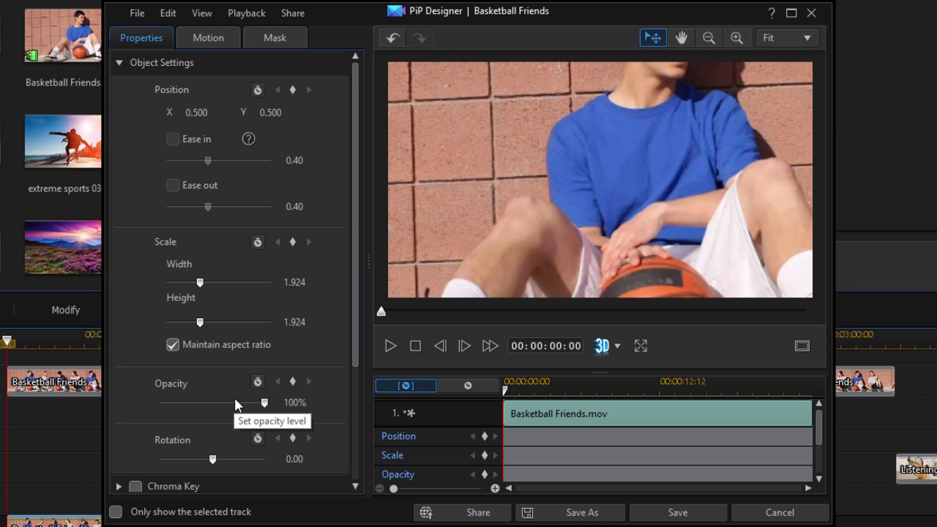
pyautogui.moveTo(238, 406)
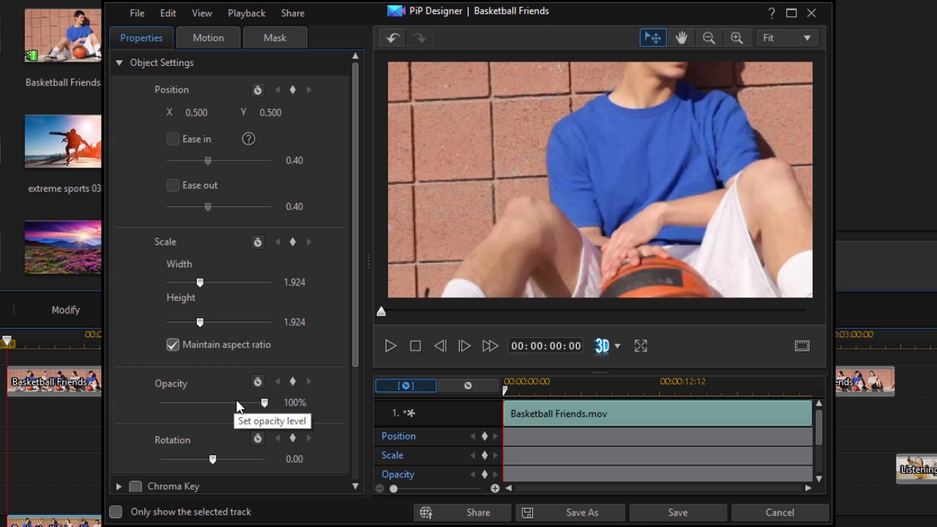
pyautogui.moveTo(298, 363)
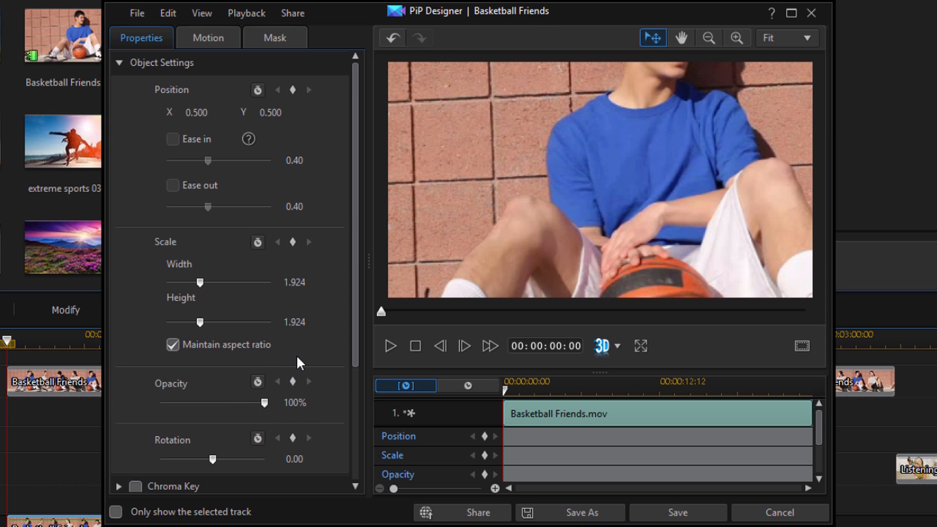
pyautogui.moveTo(608, 502)
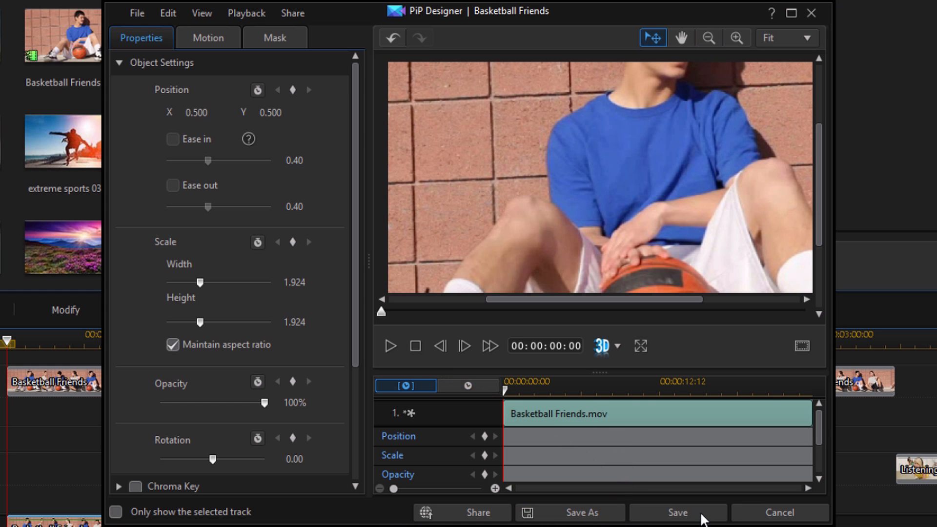
pyautogui.click(676, 512)
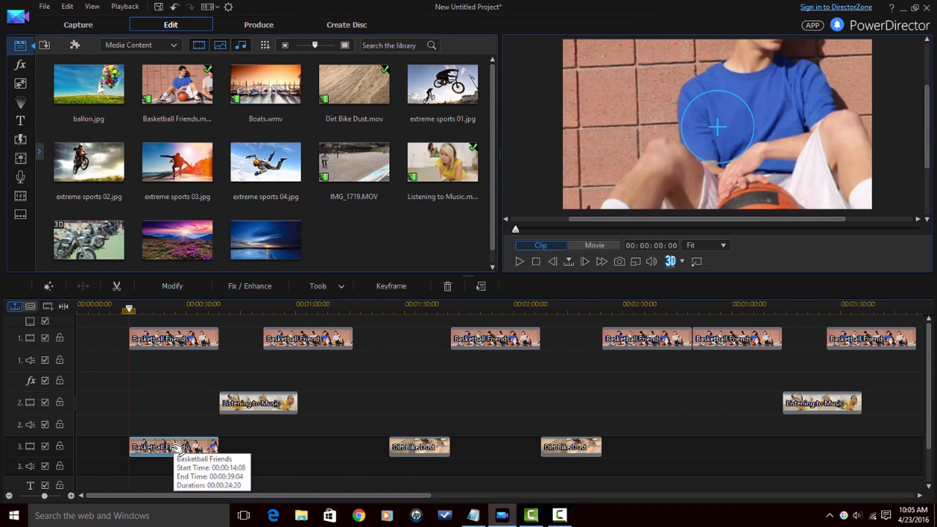
# Paste the zoomed clip's keyframe attributes onto the first Dirt Bike Dust clip, replacing its keyframes
pyautogui.rightClick(174, 447)
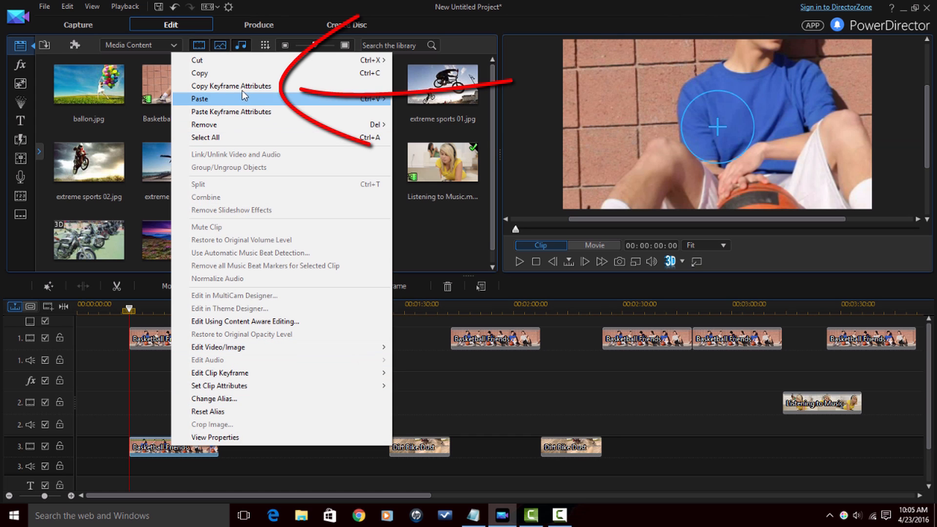
pyautogui.moveTo(231, 86)
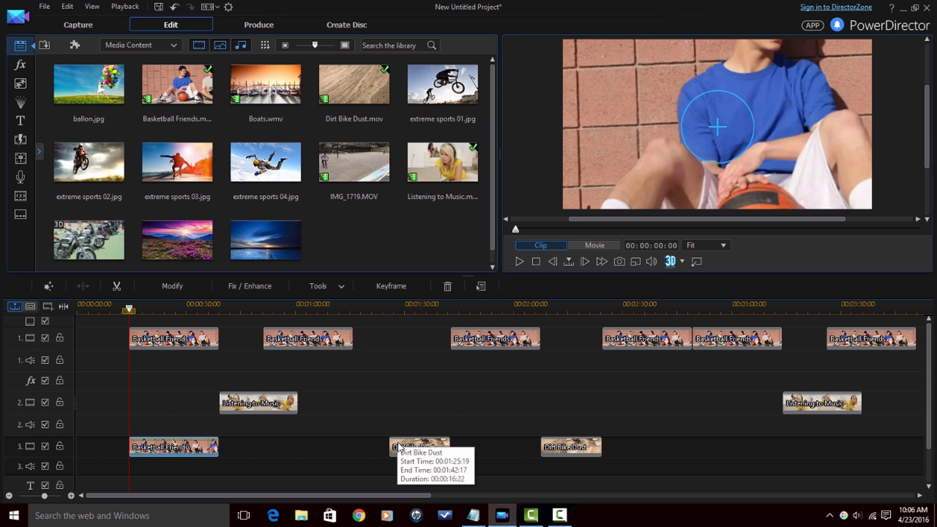
pyautogui.rightClick(418, 446)
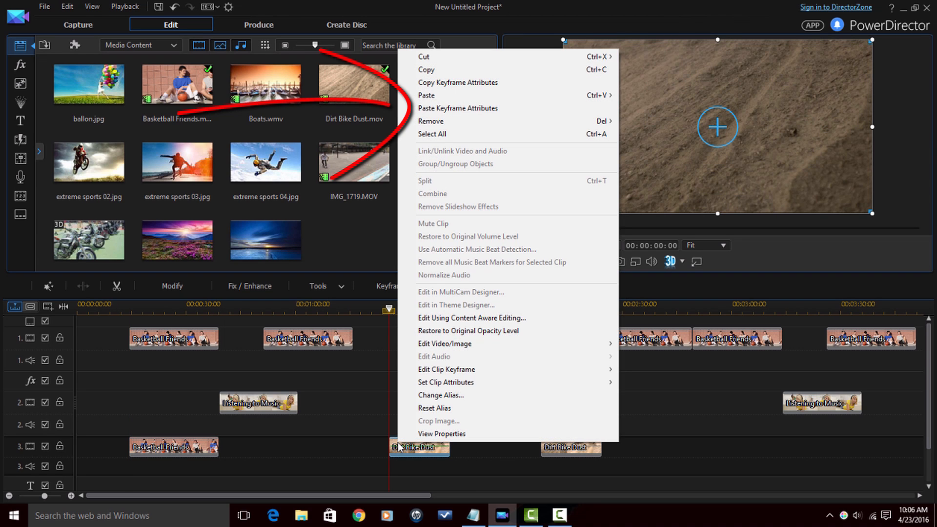
pyautogui.moveTo(484, 108)
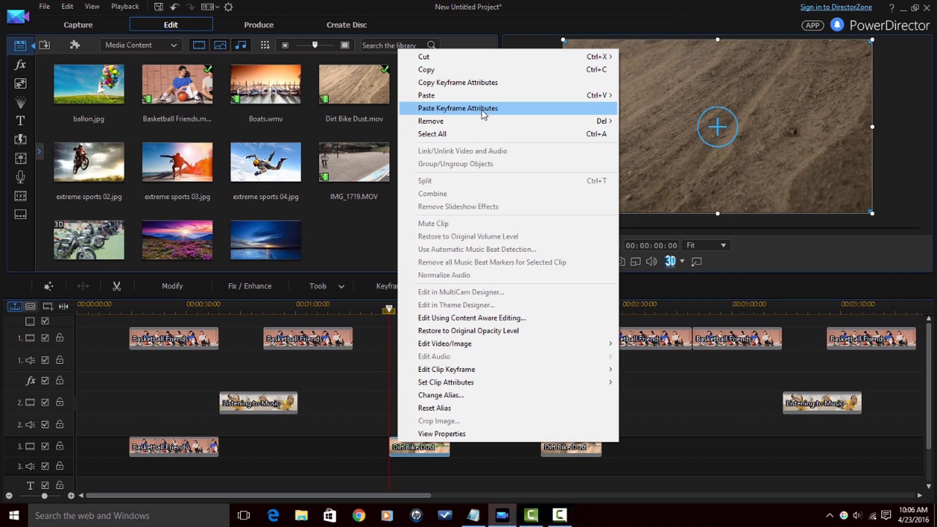
pyautogui.click(458, 108)
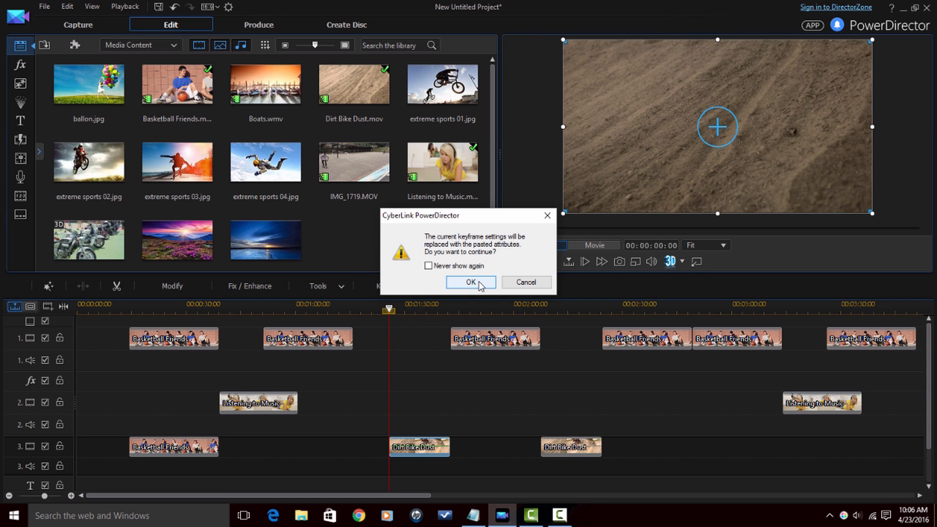
pyautogui.click(470, 281)
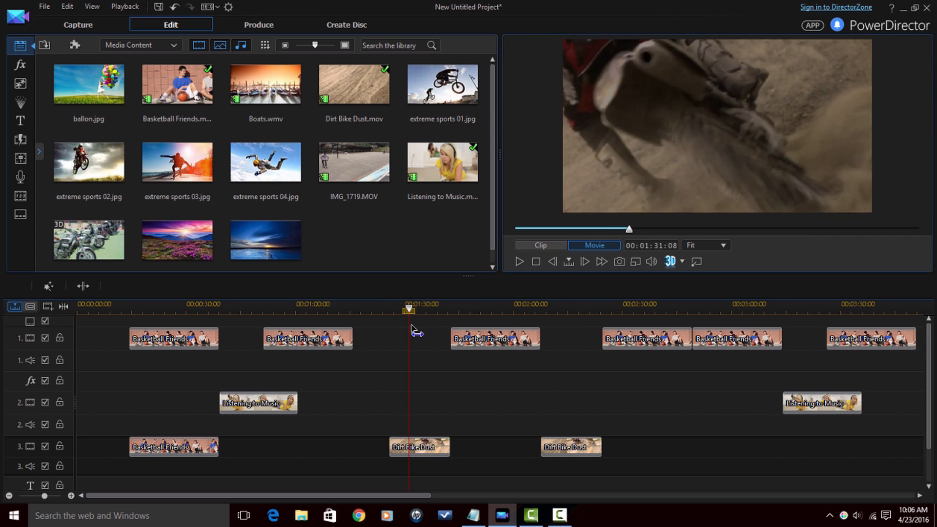
# Paste the zoom keyframe attributes onto the remaining selected clips and preview the result
pyautogui.click(539, 245)
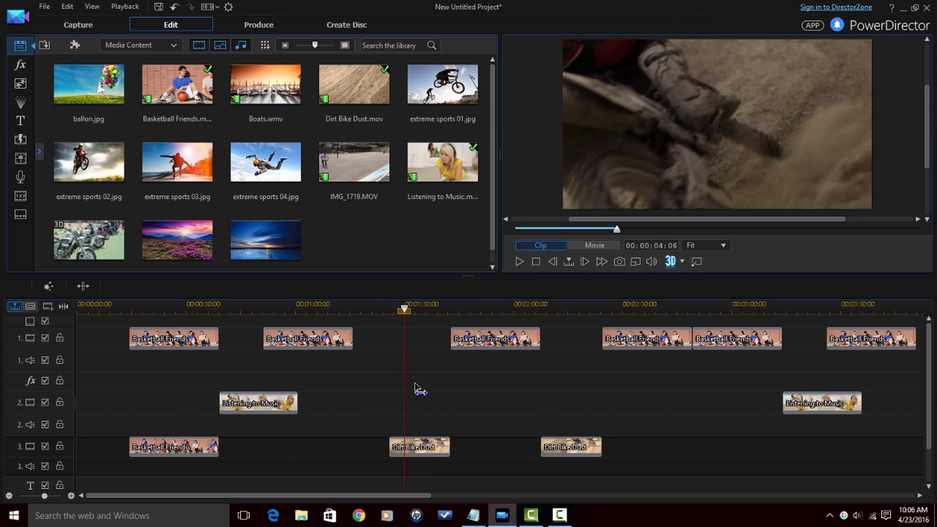
pyautogui.click(419, 446)
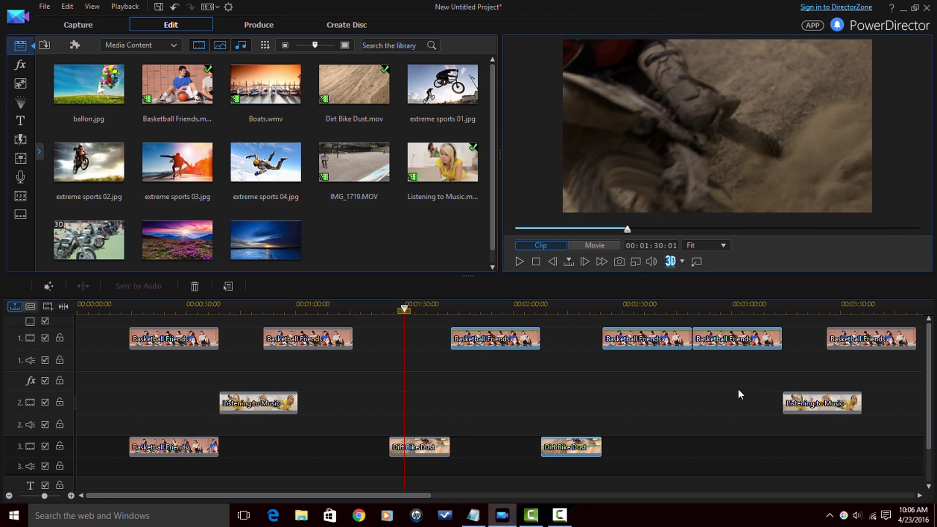
pyautogui.moveTo(512, 342)
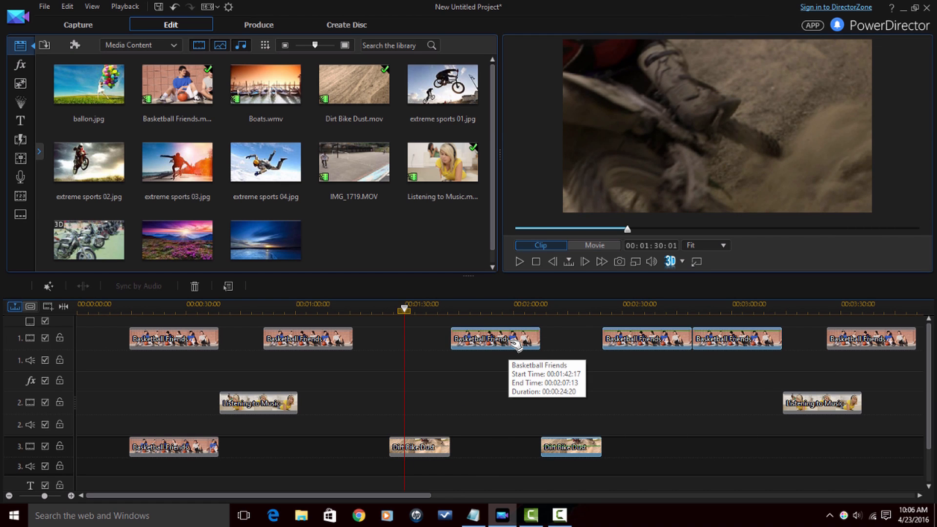
pyautogui.rightClick(495, 338)
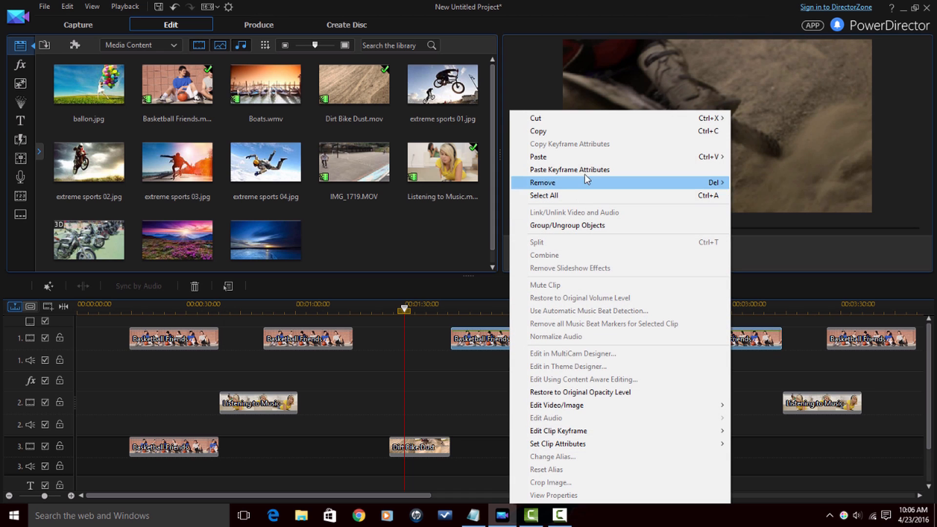
pyautogui.click(569, 170)
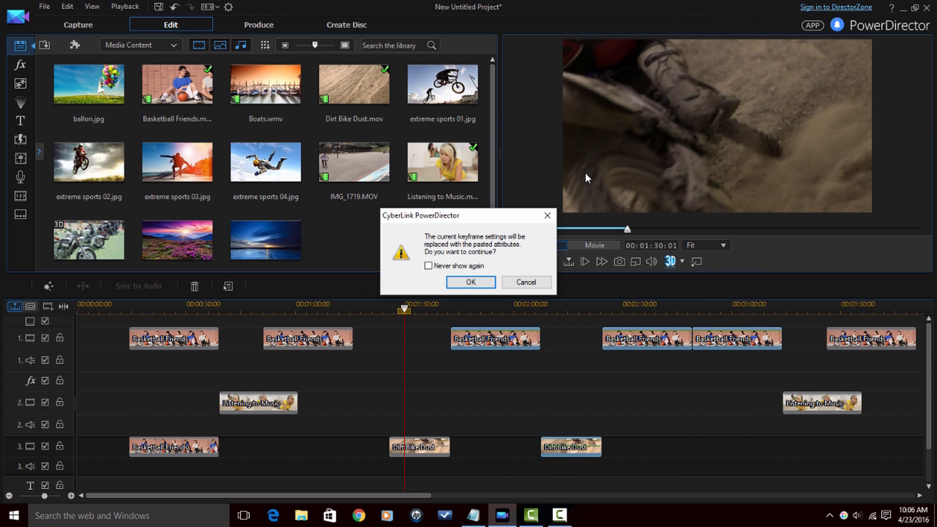
pyautogui.click(470, 282)
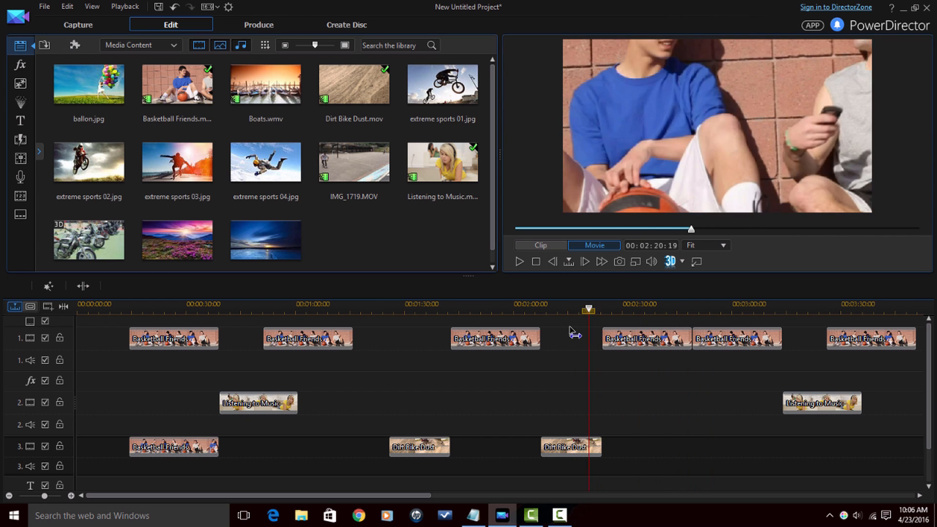
pyautogui.click(646, 339)
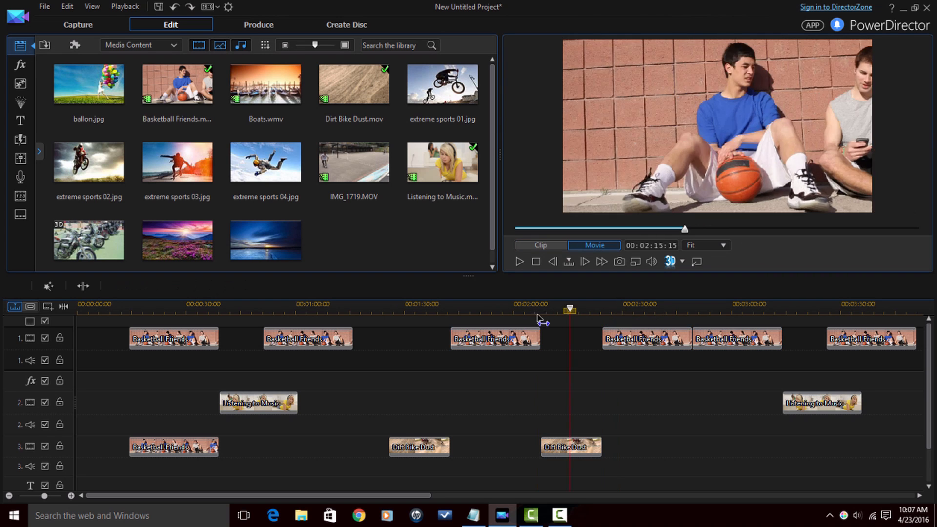
# Give the third Basketball Friends clip the snake motion path preset in PiP Designer and save
pyautogui.click(493, 339)
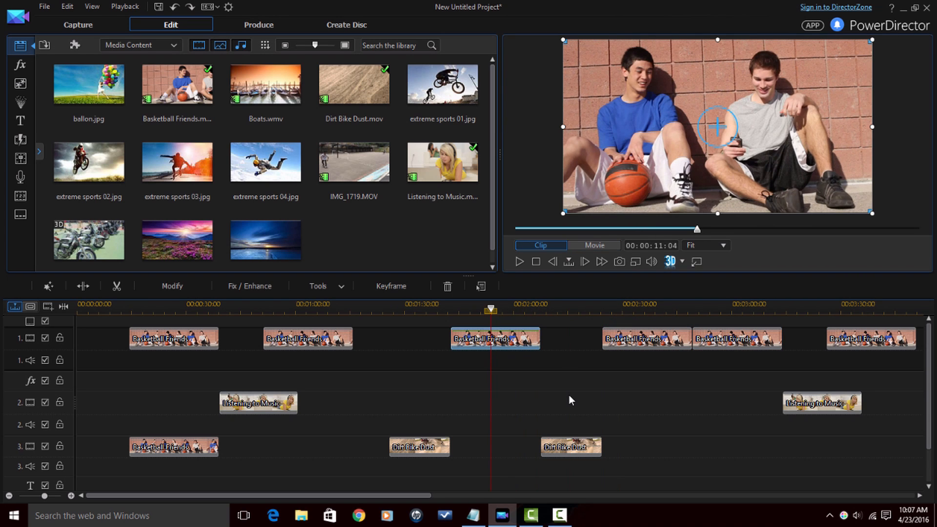
pyautogui.moveTo(503, 341)
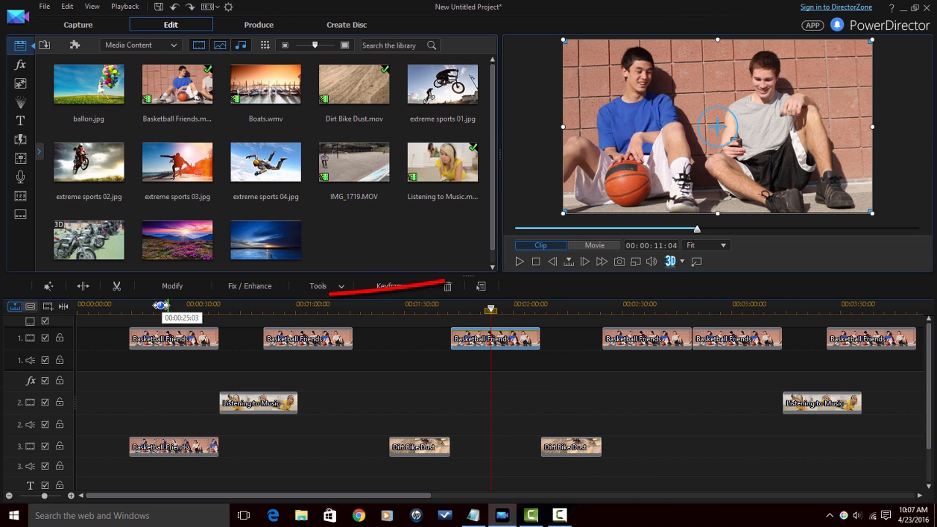
pyautogui.moveTo(172, 286)
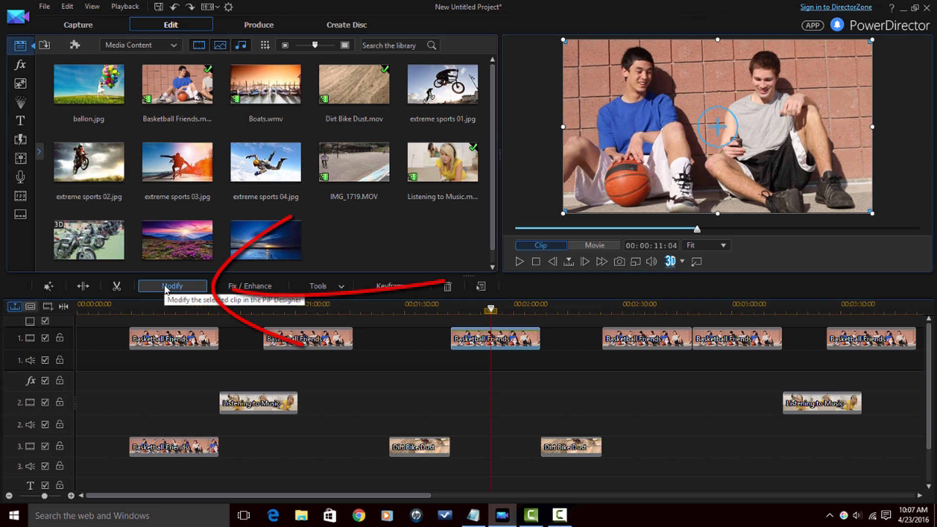
pyautogui.click(172, 286)
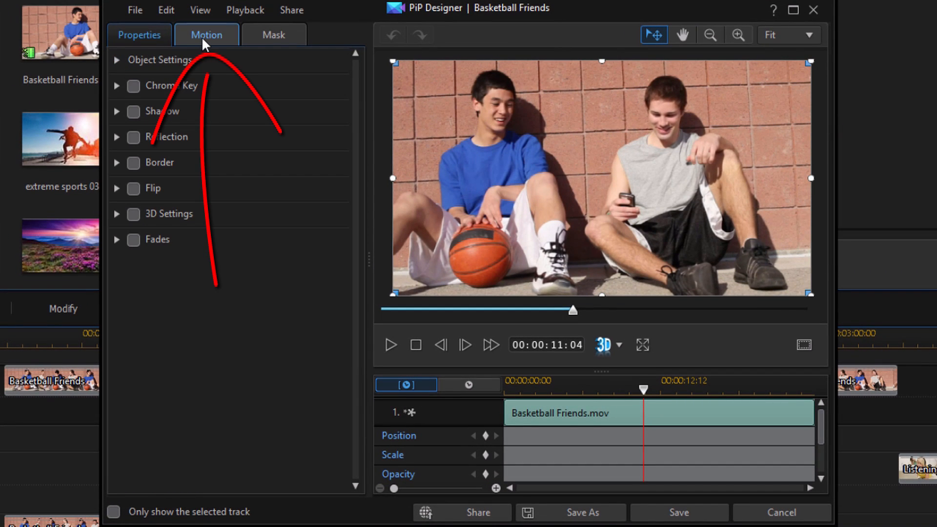
pyautogui.click(206, 35)
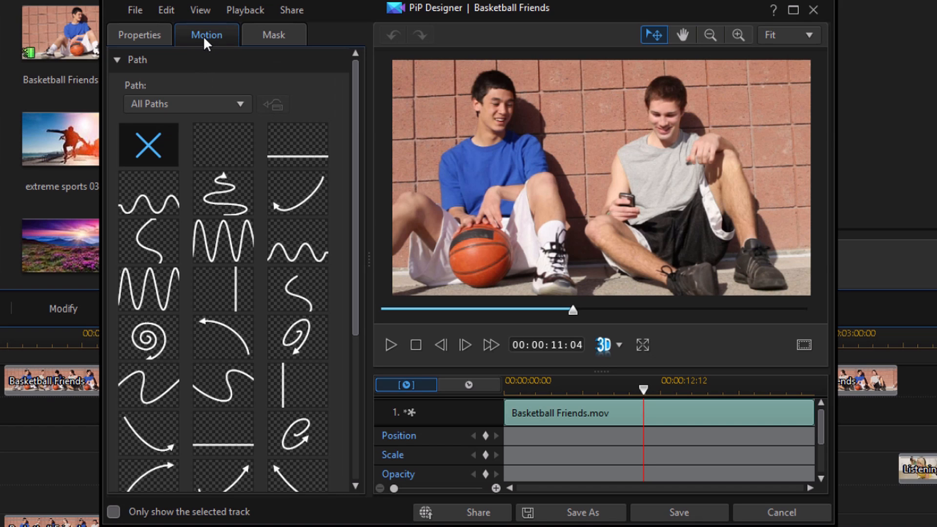
pyautogui.click(222, 192)
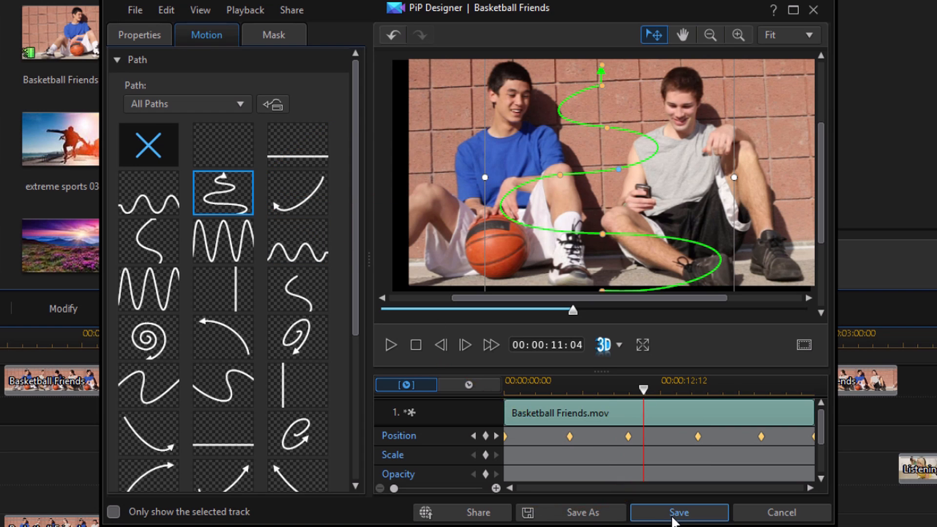
pyautogui.click(679, 512)
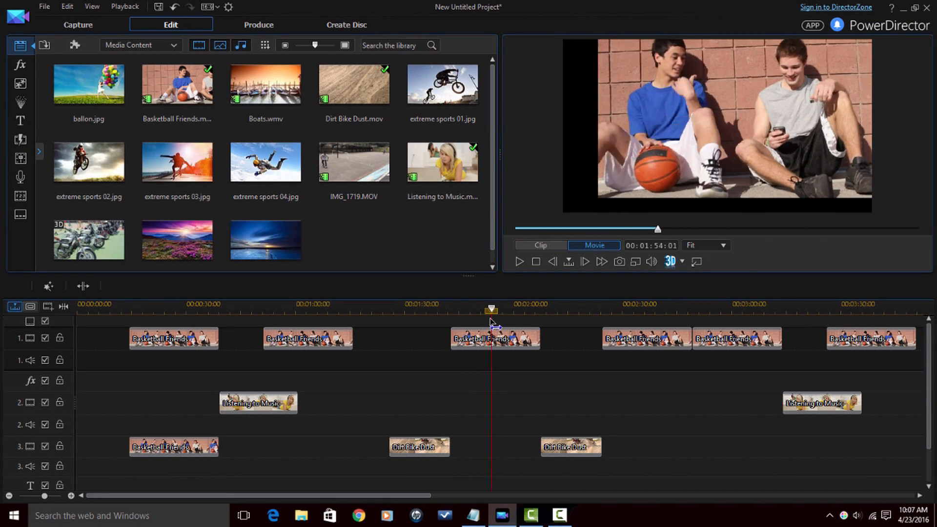
# Copy the keyframe attributes from the snake-path Basketball Friends clip
pyautogui.click(494, 338)
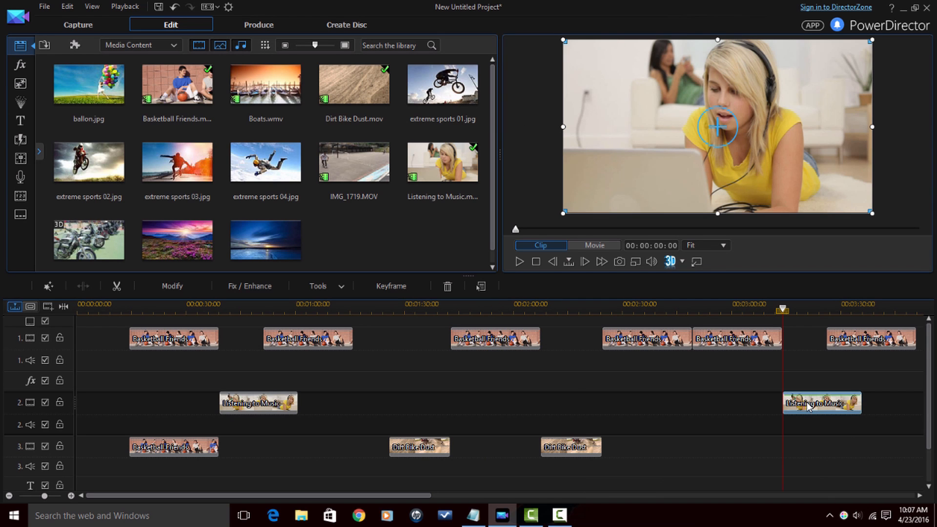
pyautogui.rightClick(819, 402)
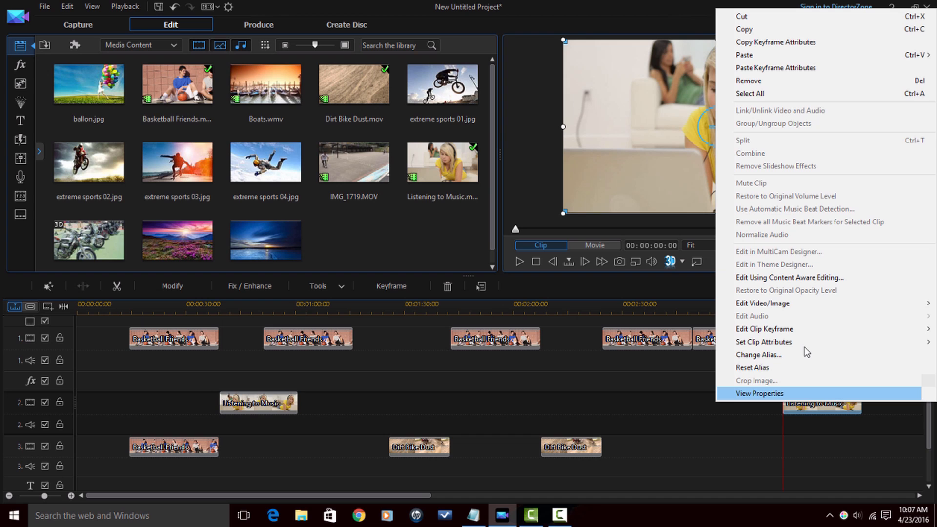
pyautogui.moveTo(791, 72)
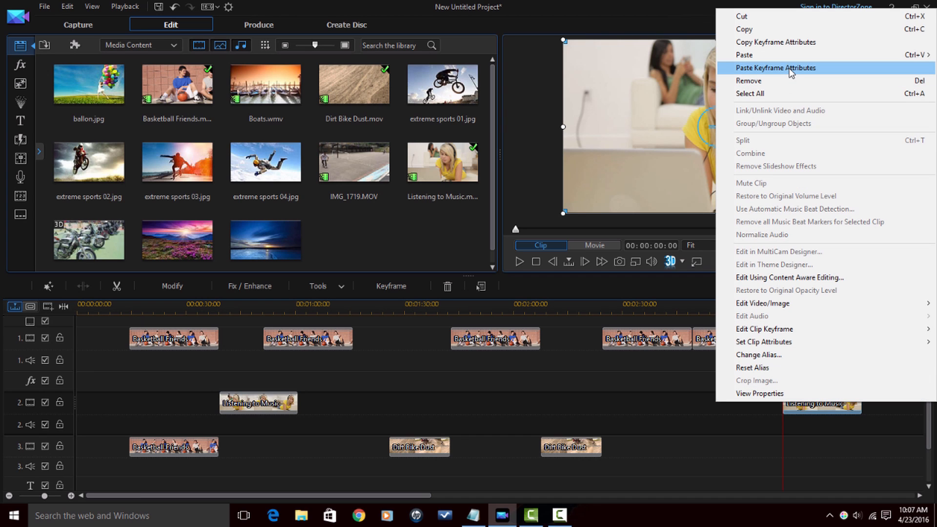
pyautogui.moveTo(559, 307)
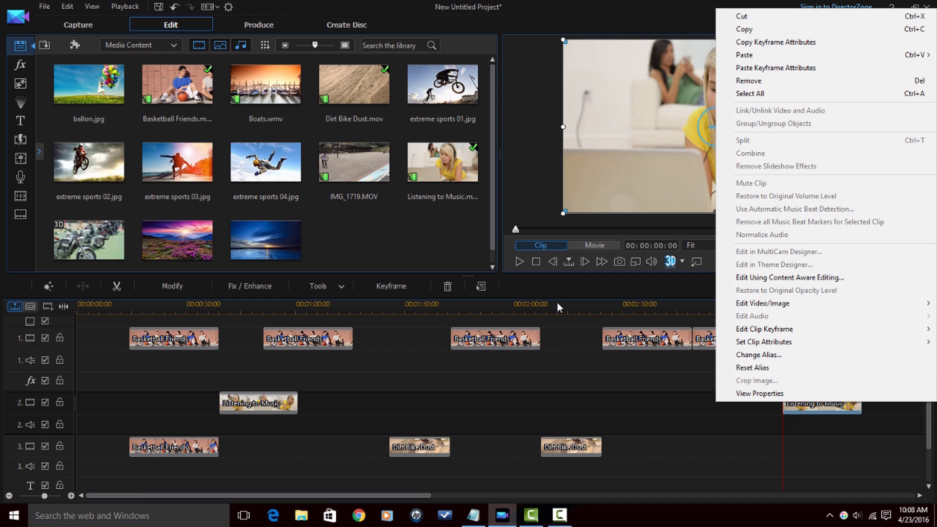
pyautogui.click(495, 339)
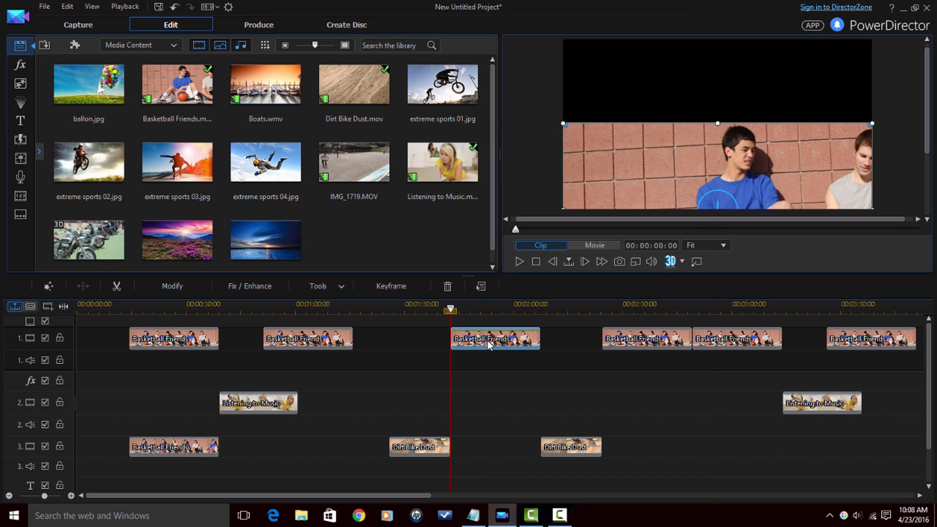
pyautogui.rightClick(495, 339)
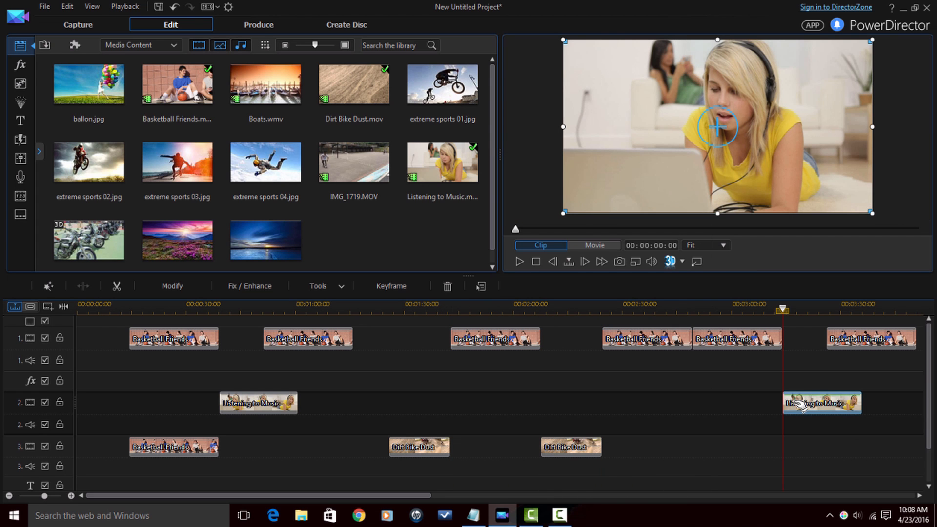
# Paste the snake motion onto Listening to Music, replacing its keyframes, and preview the result
pyautogui.rightClick(715, 126)
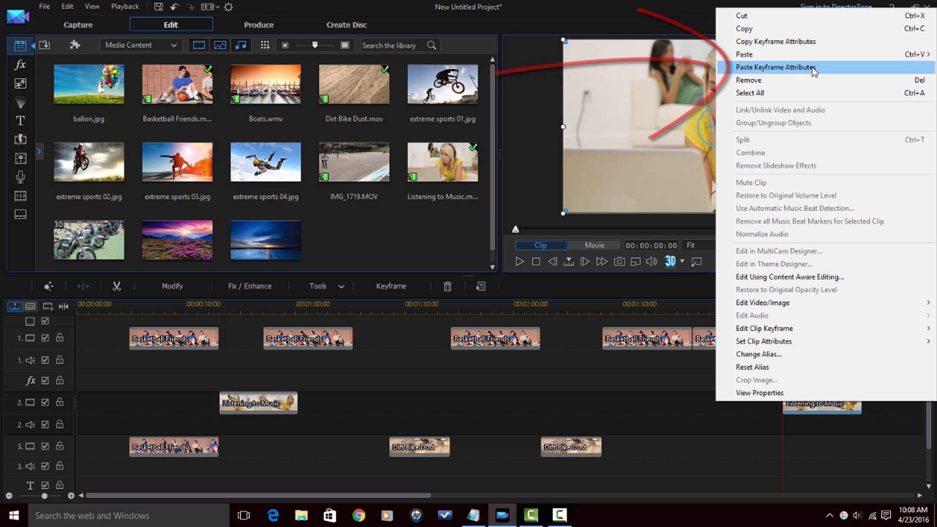
pyautogui.click(776, 67)
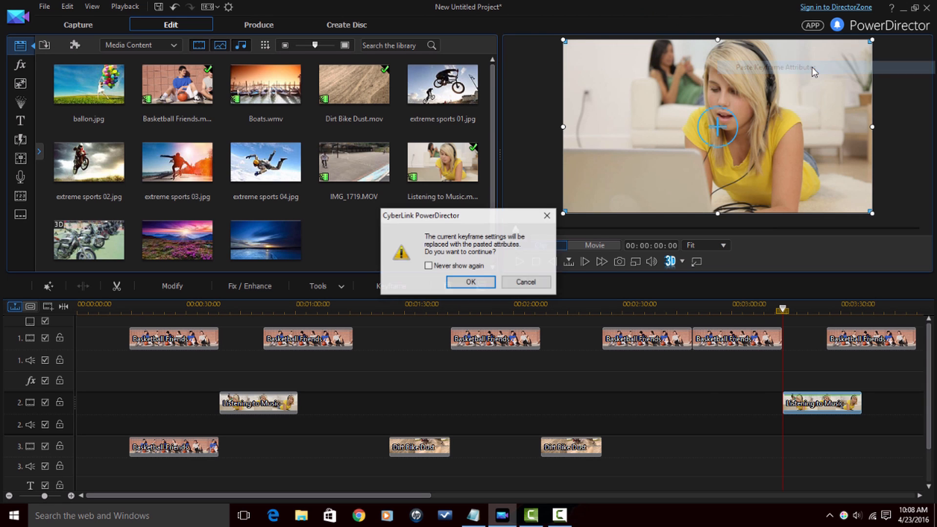
pyautogui.click(470, 282)
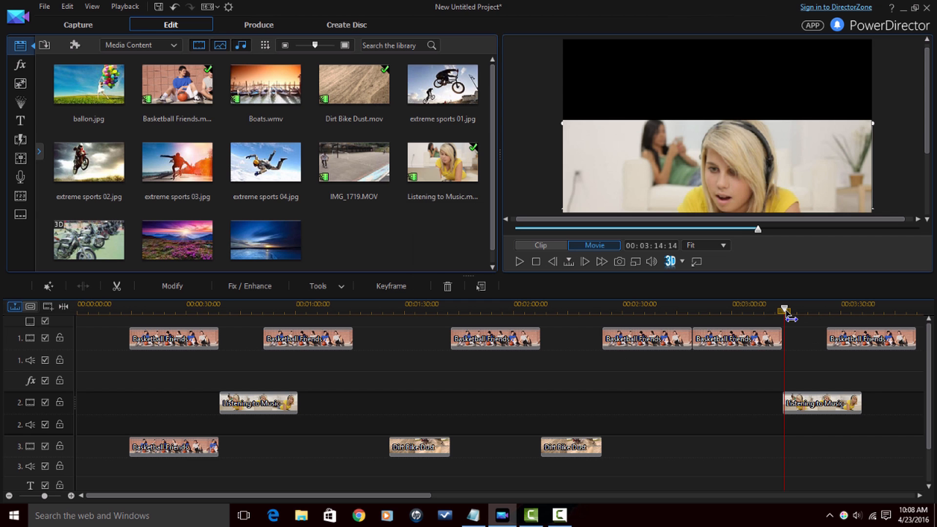
pyautogui.moveTo(786, 310); pyautogui.dragTo(826, 310)
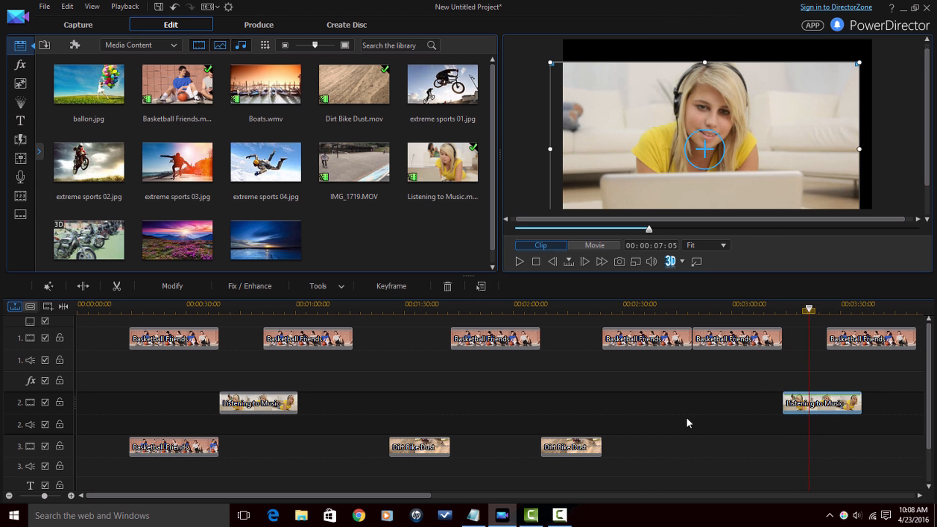
pyautogui.moveTo(685, 425)
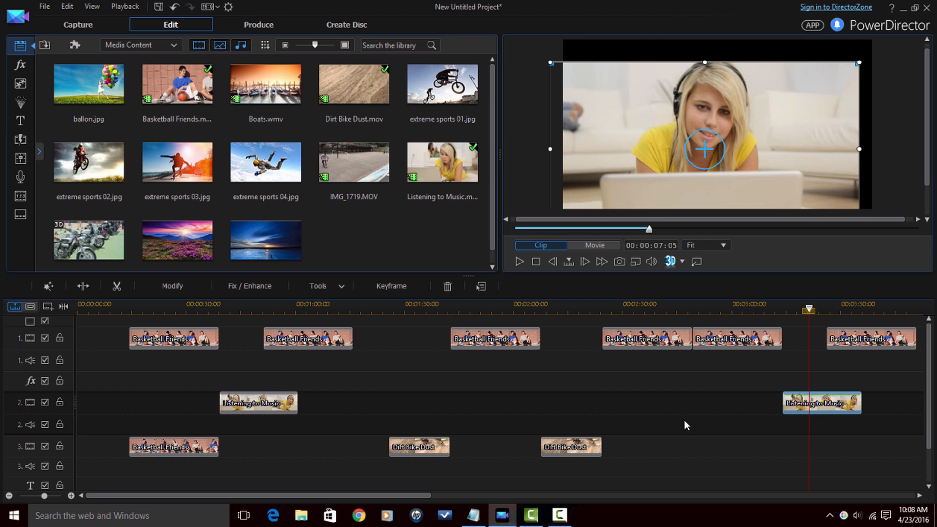